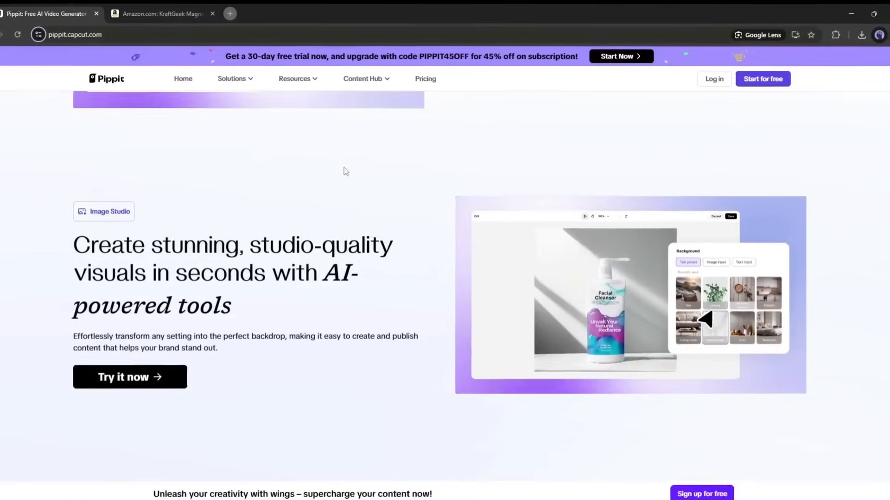
Enter the Pippit home dashboard via 'Start for free' and browse trending templates.
scroll("down", 3)
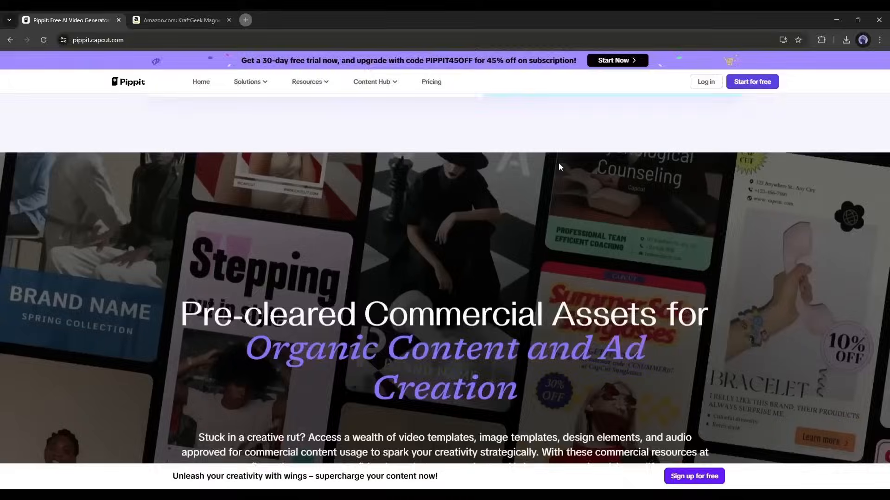
scroll("down", 3)
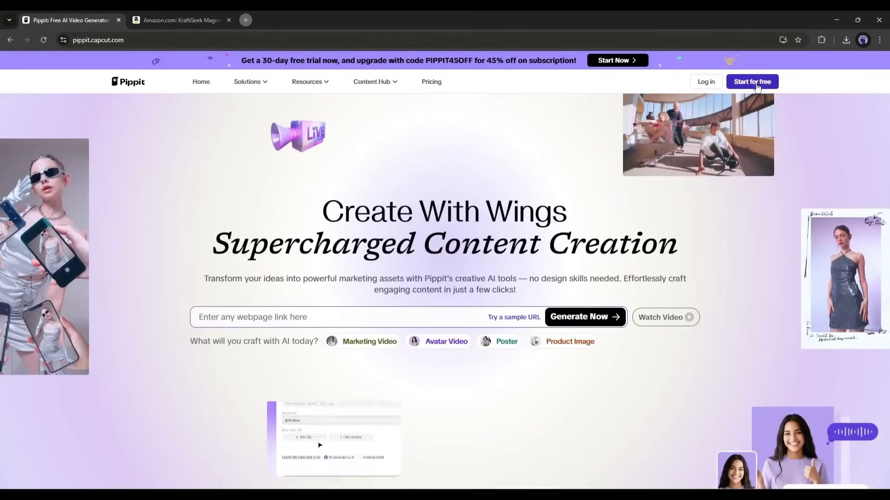
left_click(751, 81)
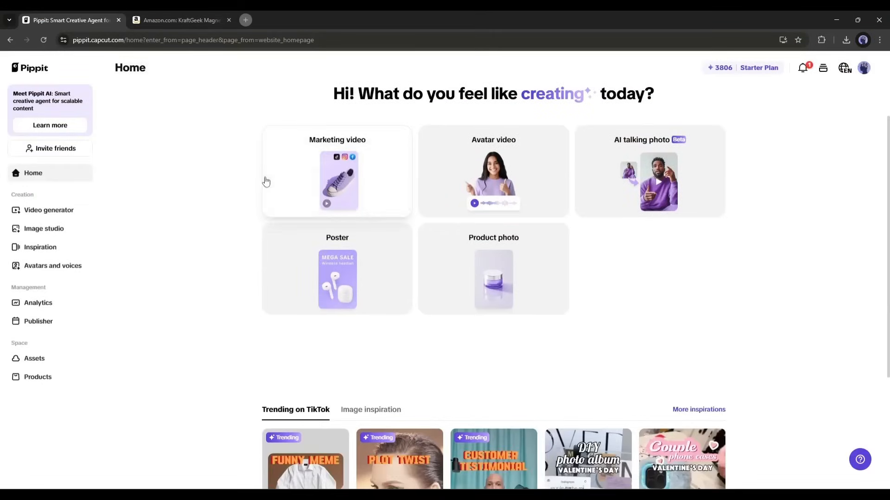
scroll("down", 3)
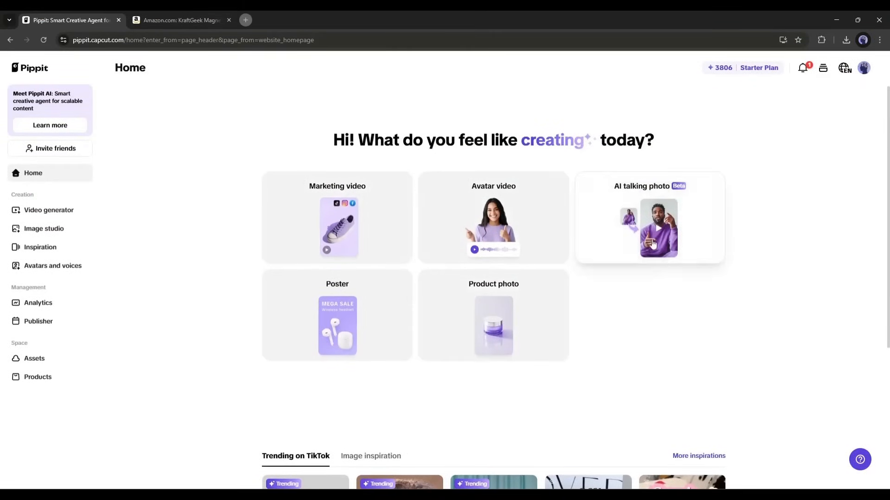
scroll("down", 3)
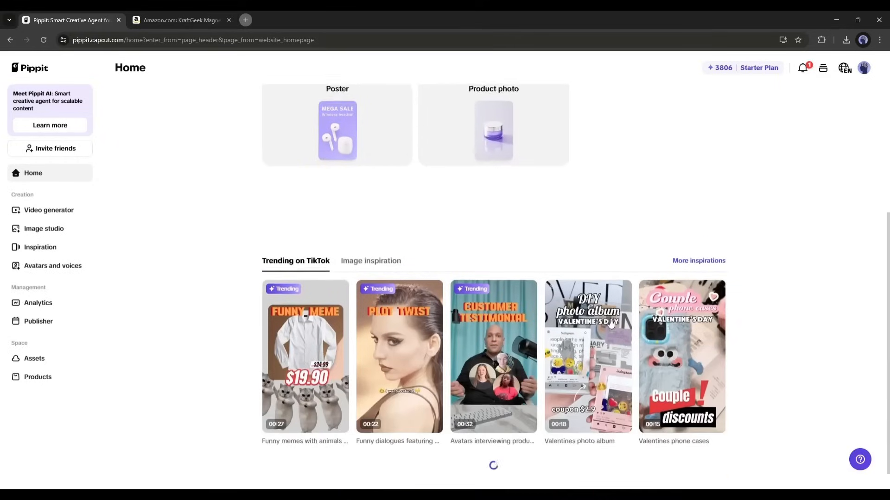
scroll("down", 3)
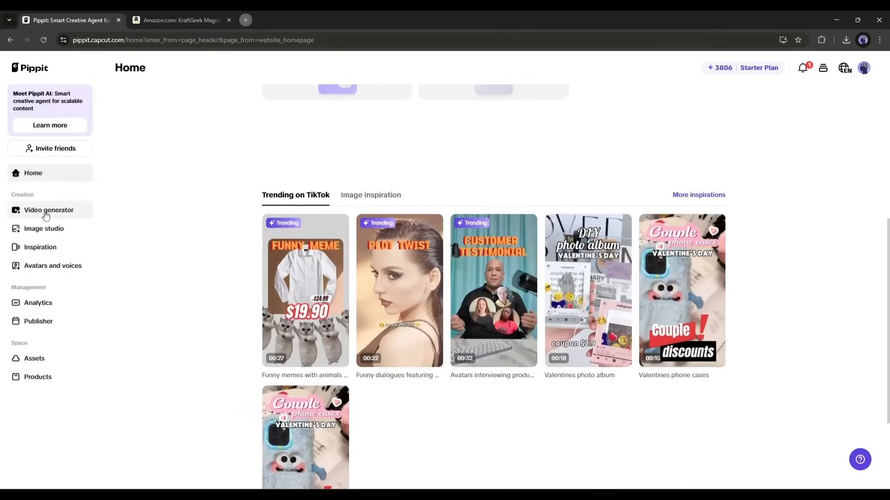
mouse_move(214, 368)
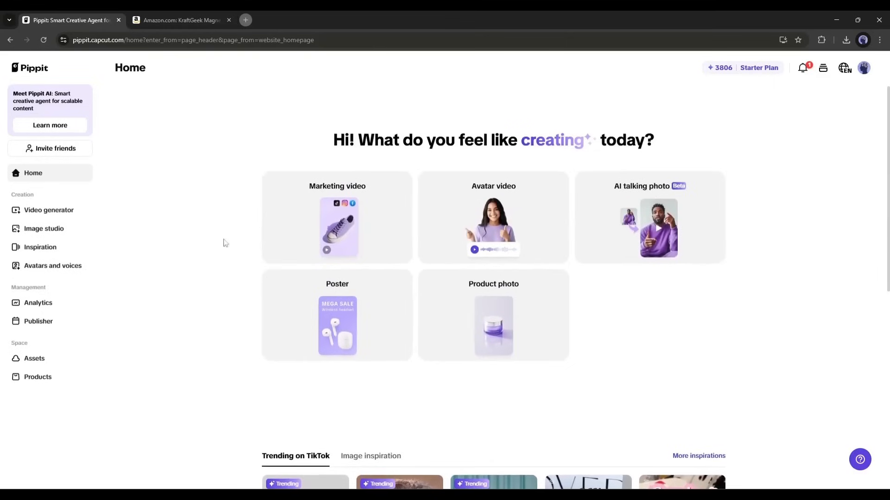
mouse_move(366, 233)
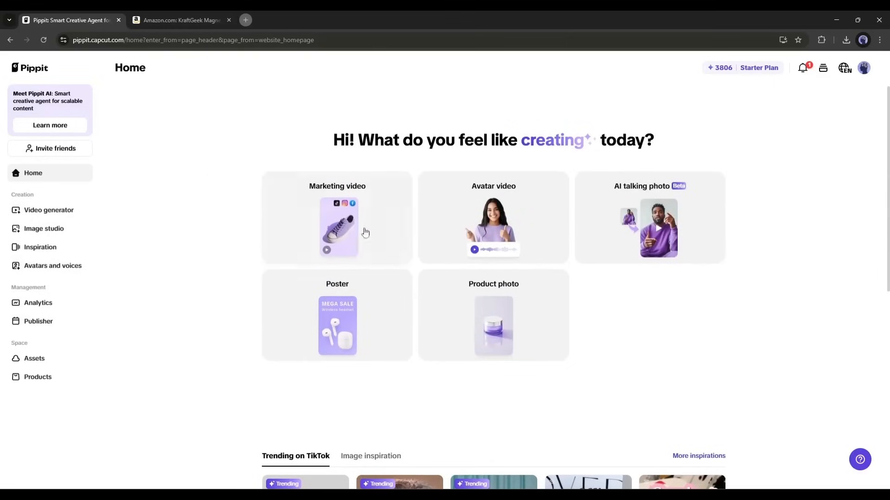
Paste the Amazon KraftGeek tripod URL into the marketing video link field and confirm usage rights.
left_click(337, 227)
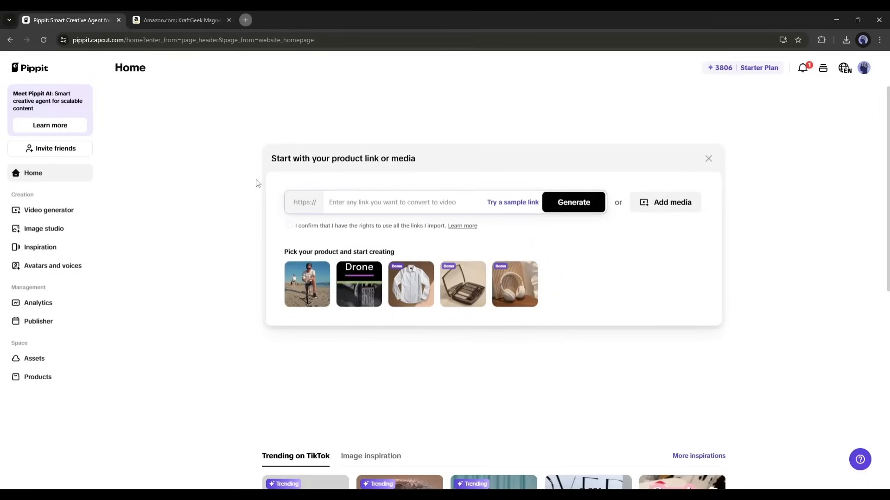
left_click(392, 202)
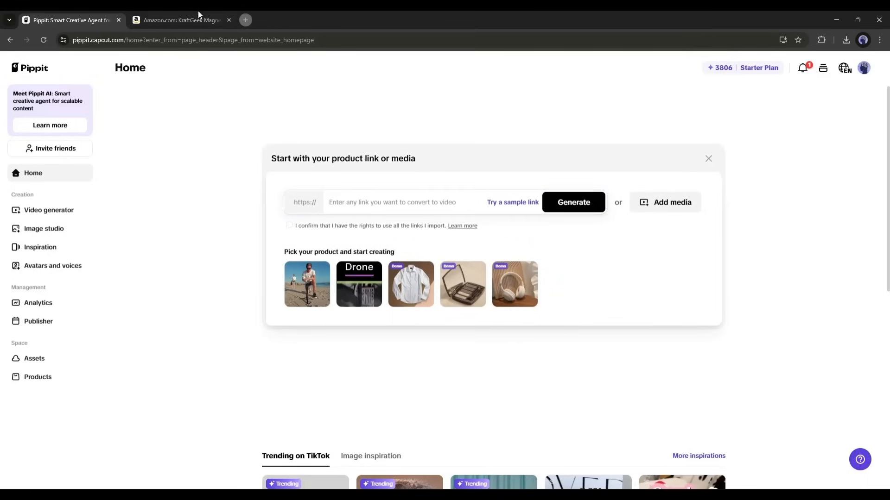
left_click(180, 20)
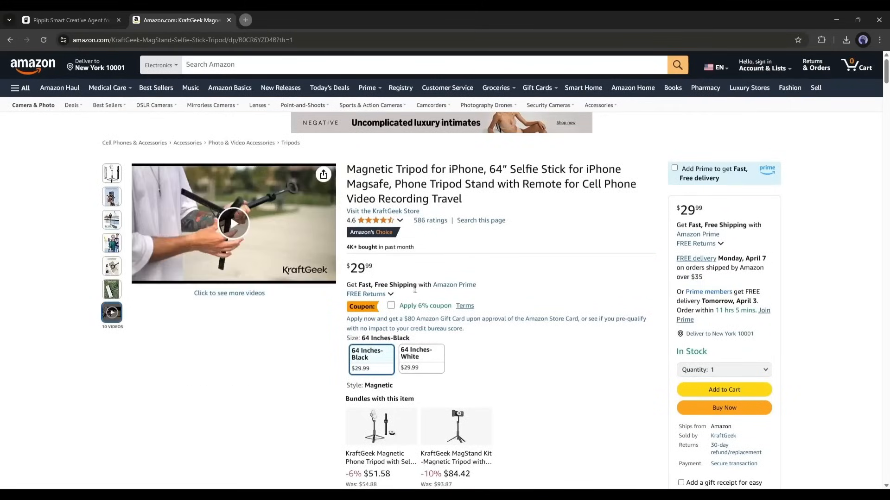
left_click(182, 39)
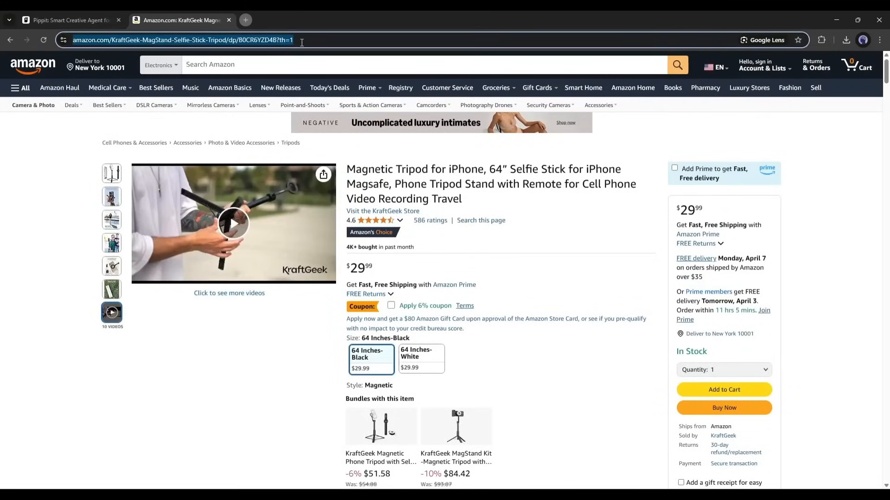
left_click(71, 20)
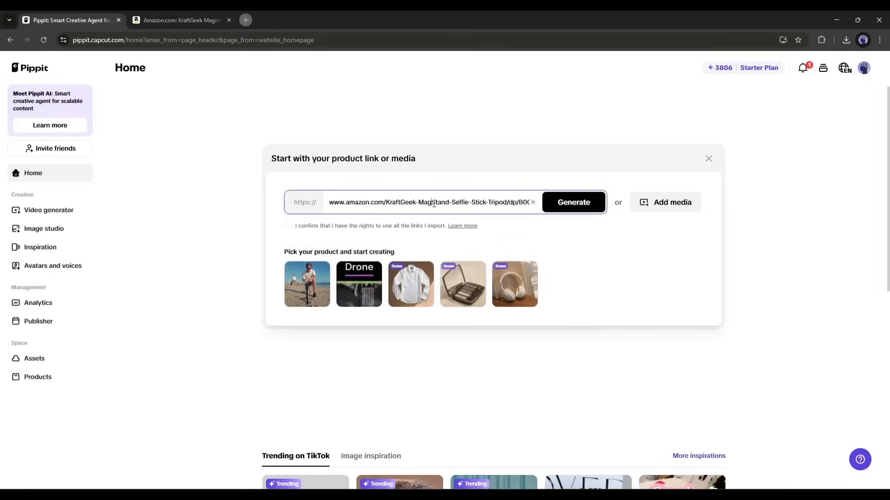
mouse_move(672, 202)
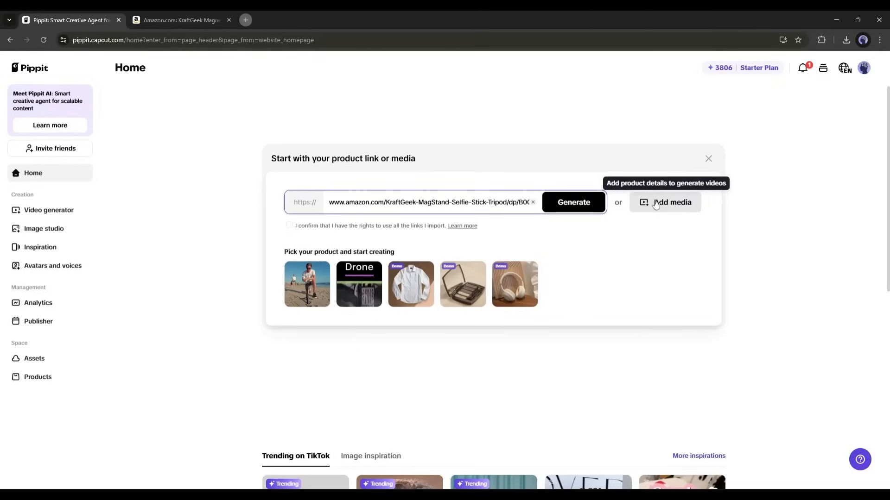
left_click(671, 202)
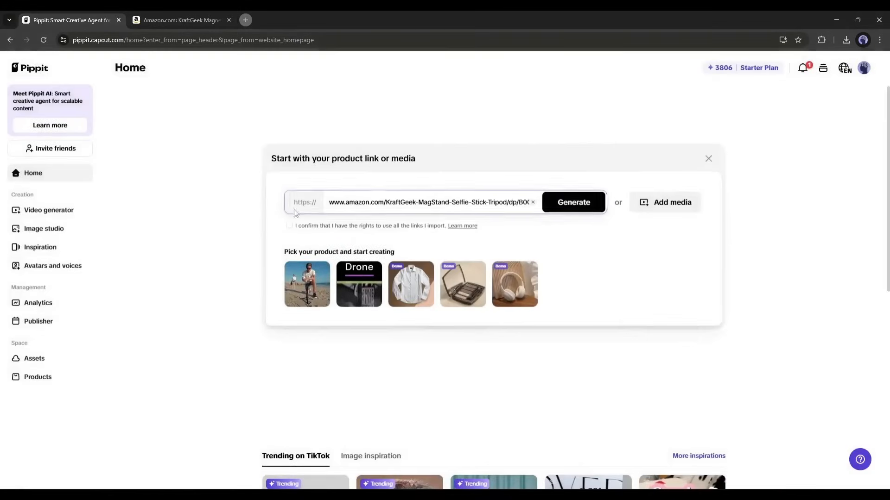
left_click(290, 228)
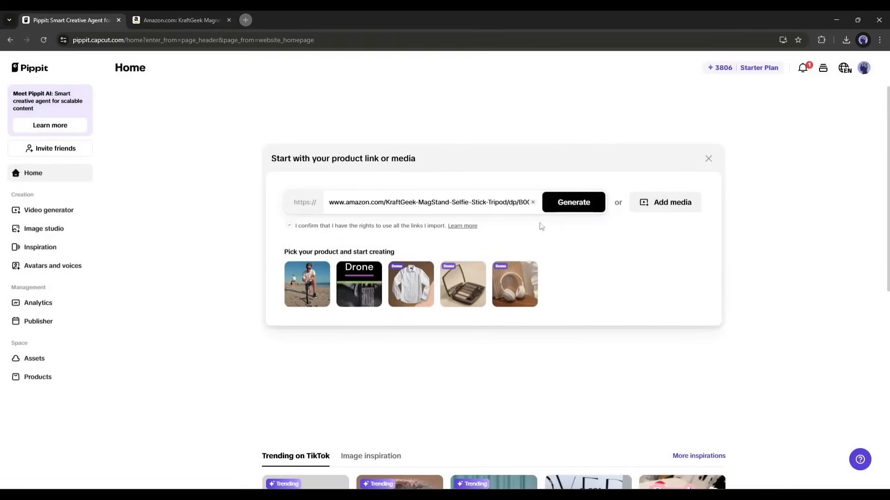
Generate the KraftGeek Magnetic Tripod product info and set its video category to TechDigital.
left_click(573, 202)
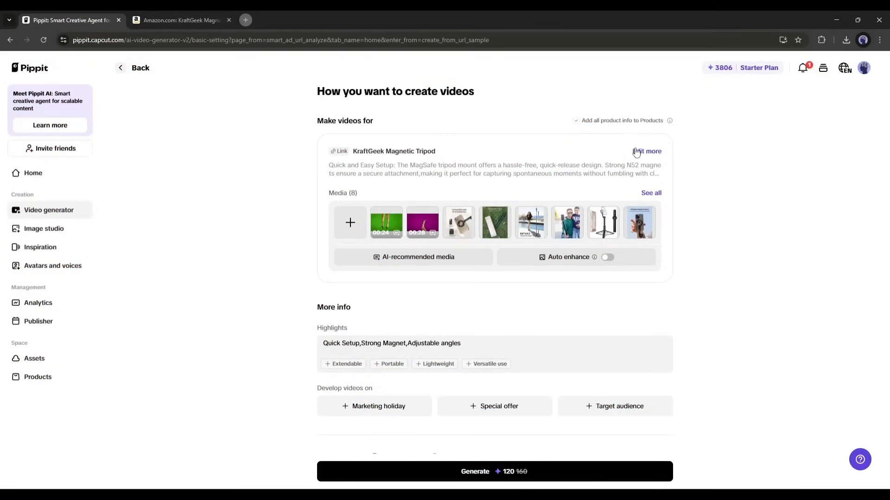
left_click(645, 151)
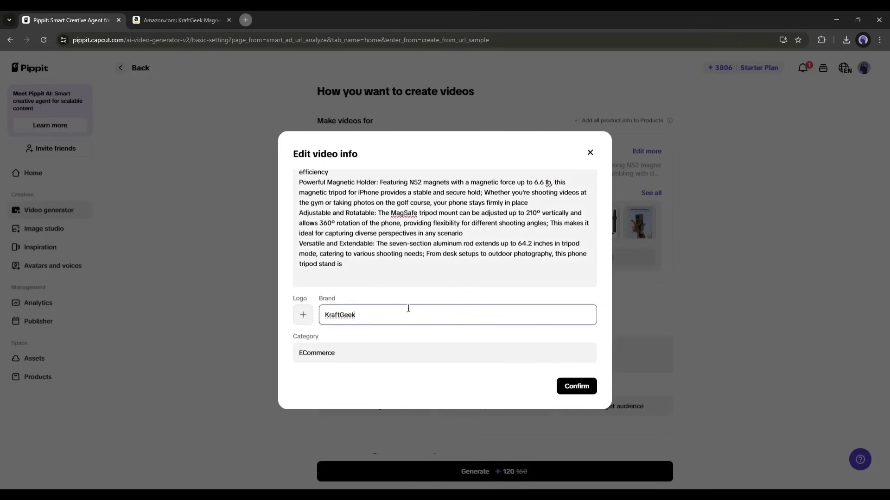
left_click(303, 315)
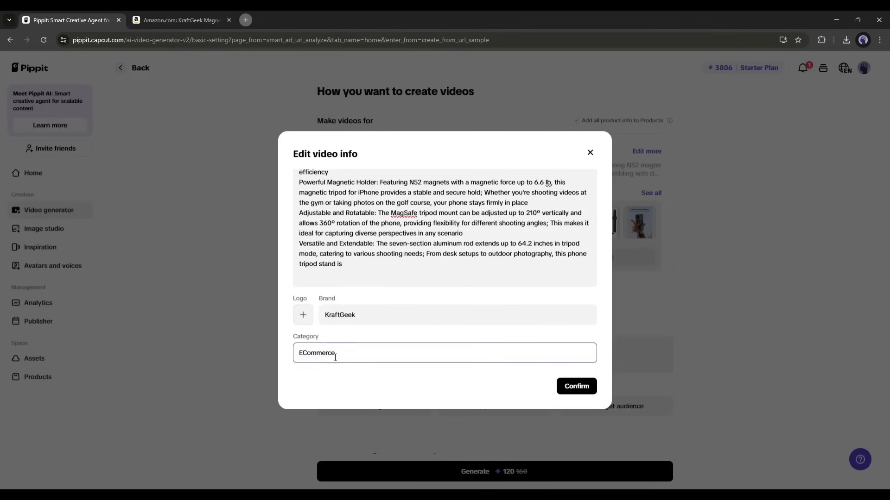
type("TechDigital")
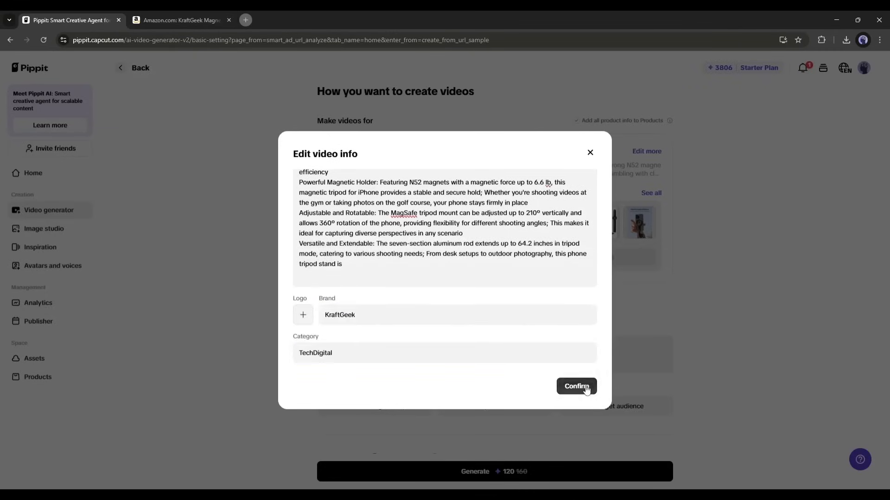
left_click(576, 387)
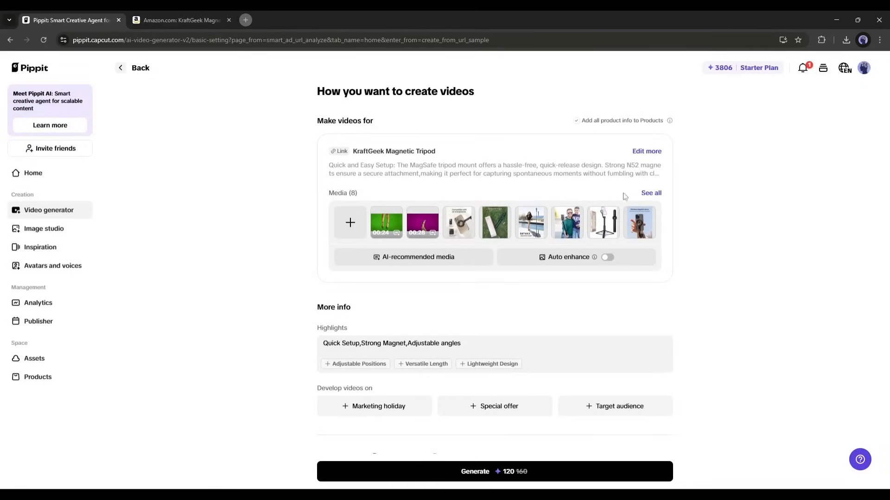
Uncheck the green- and magenta-screen clips in AI-recommended media and enable Auto enhance.
left_click(650, 192)
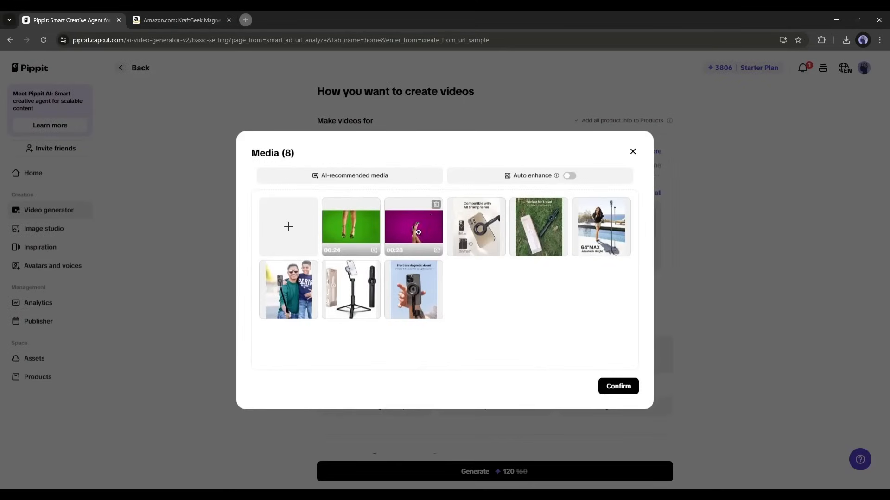
left_click(618, 386)
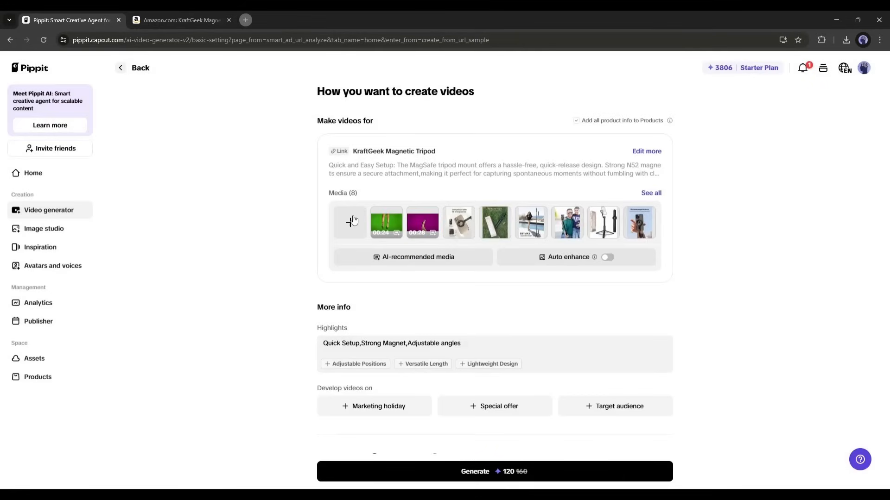
mouse_move(294, 260)
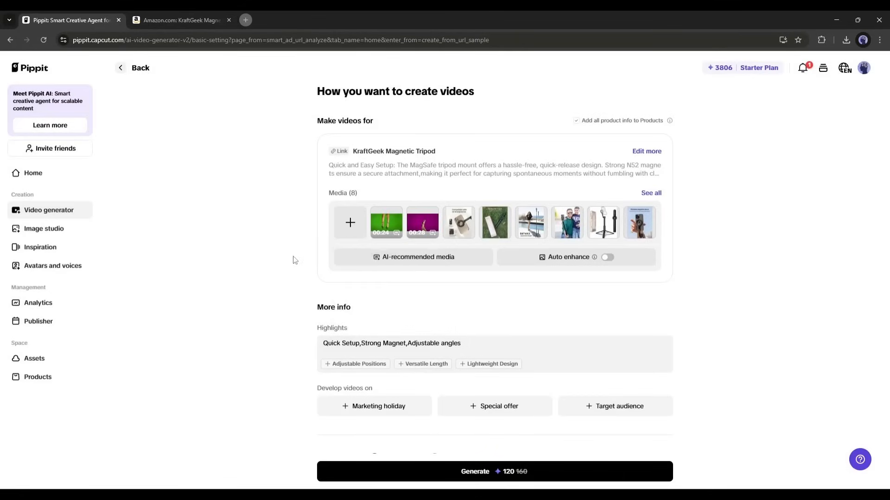
left_click(413, 257)
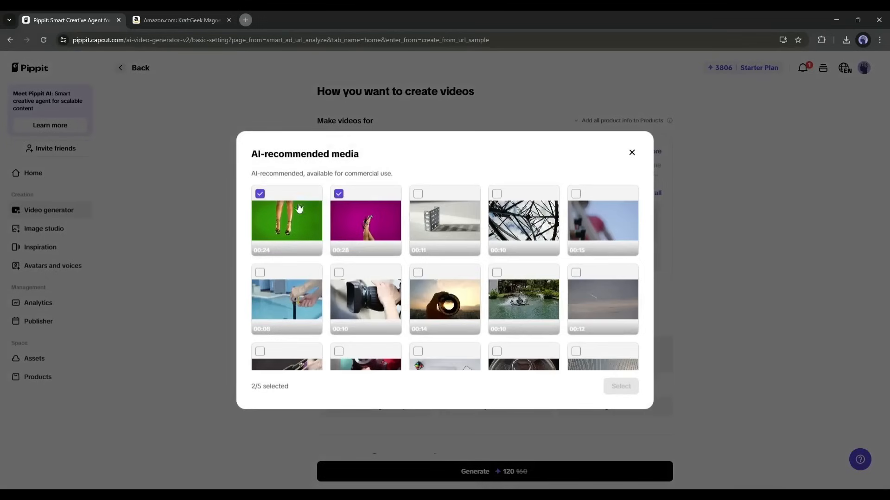
scroll("down", 3)
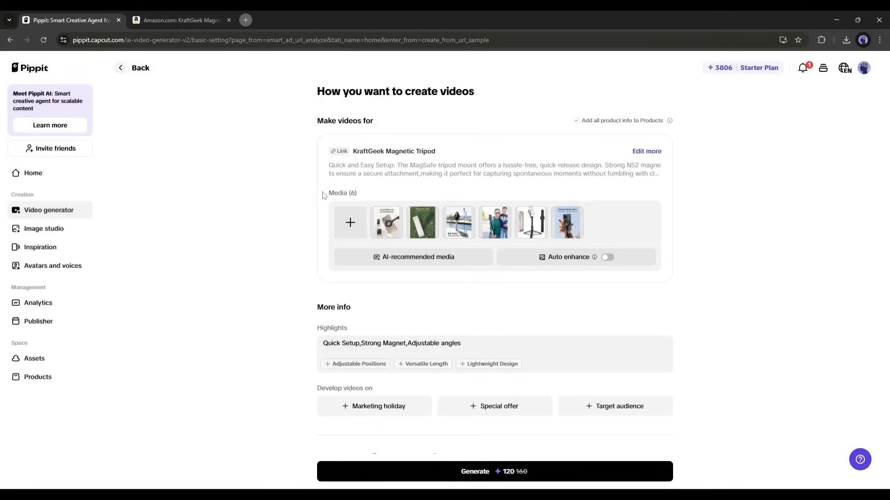
scroll("down", 3)
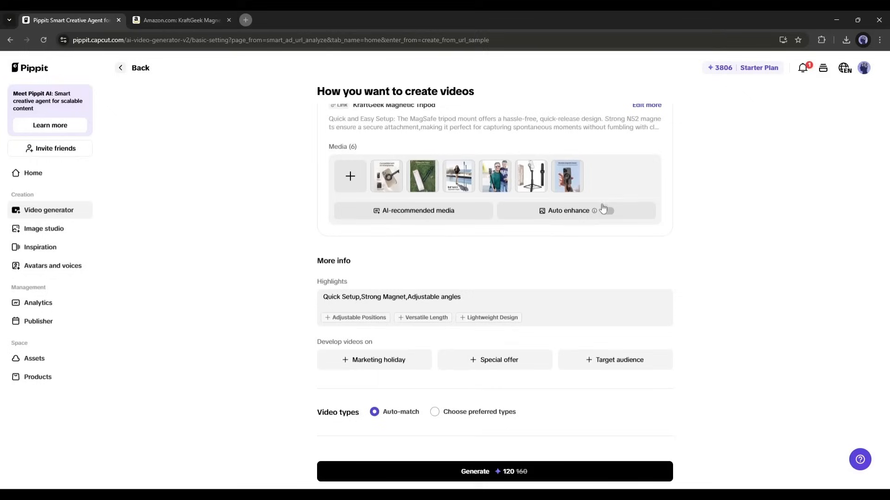
left_click(607, 210)
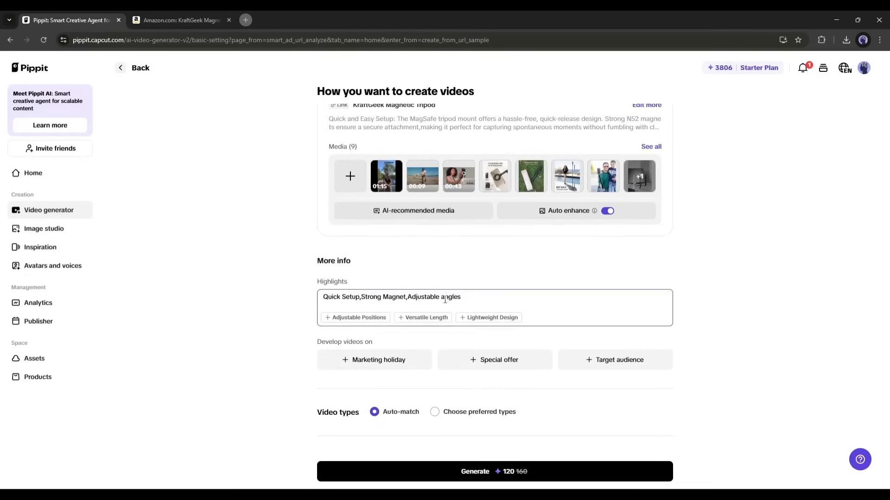
Try Marketing holiday and Special offer, then set audience to content creators, photographers, travelers.
left_click(354, 317)
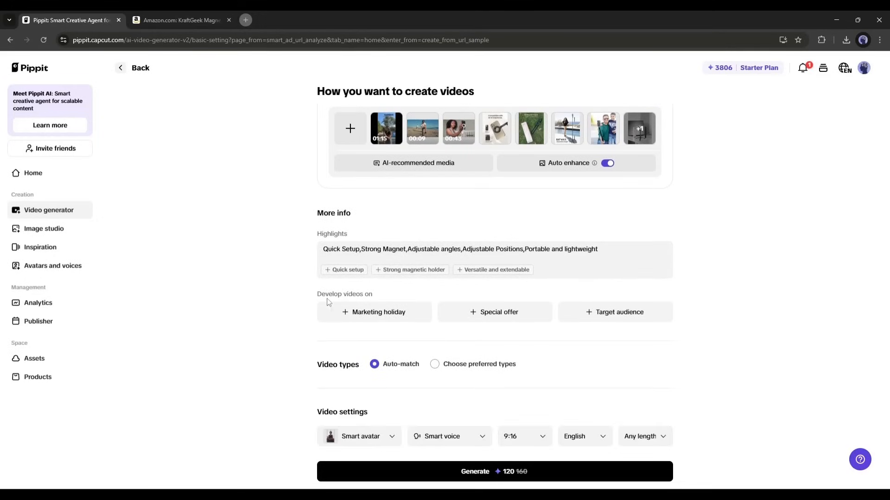
left_click(378, 312)
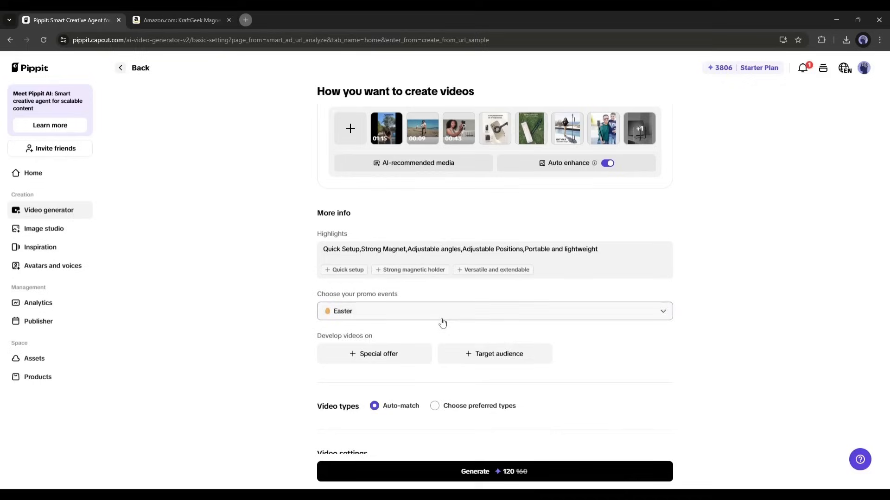
left_click(374, 353)
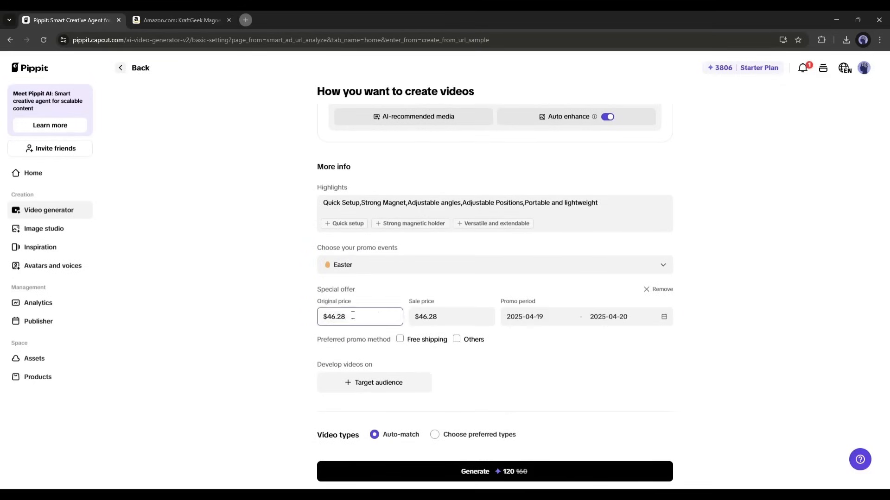
left_click(373, 383)
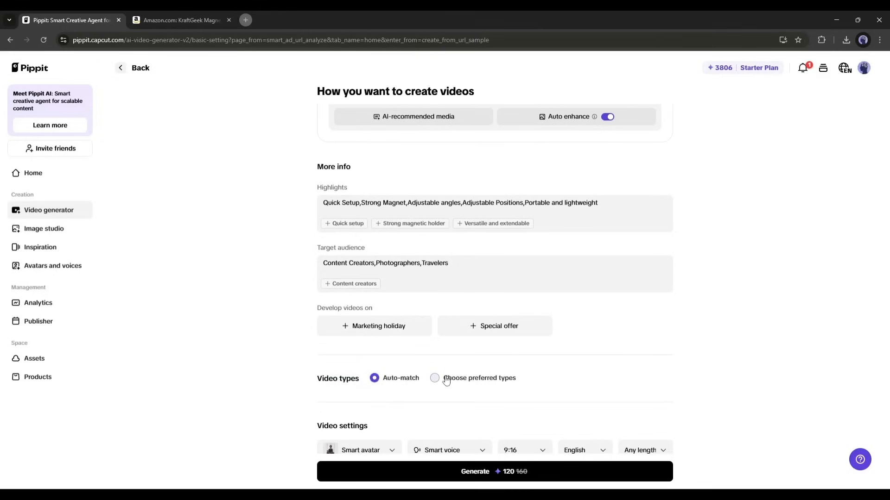
left_click(435, 378)
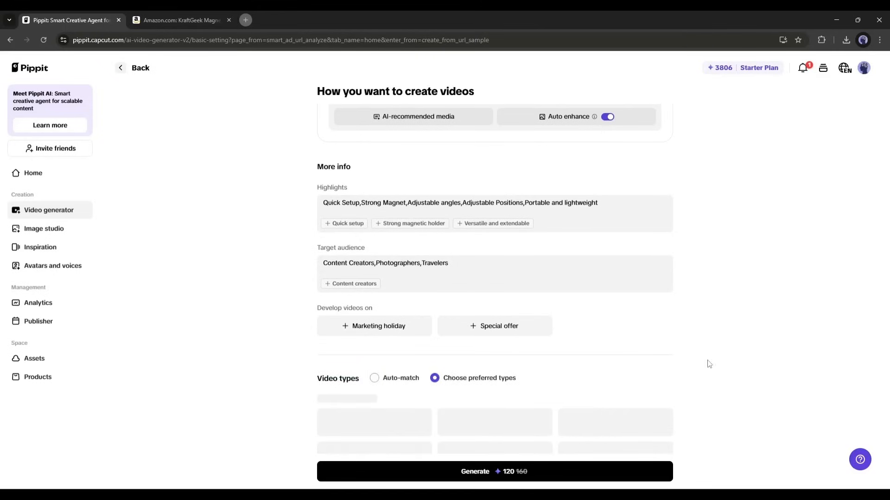
scroll("down", 3)
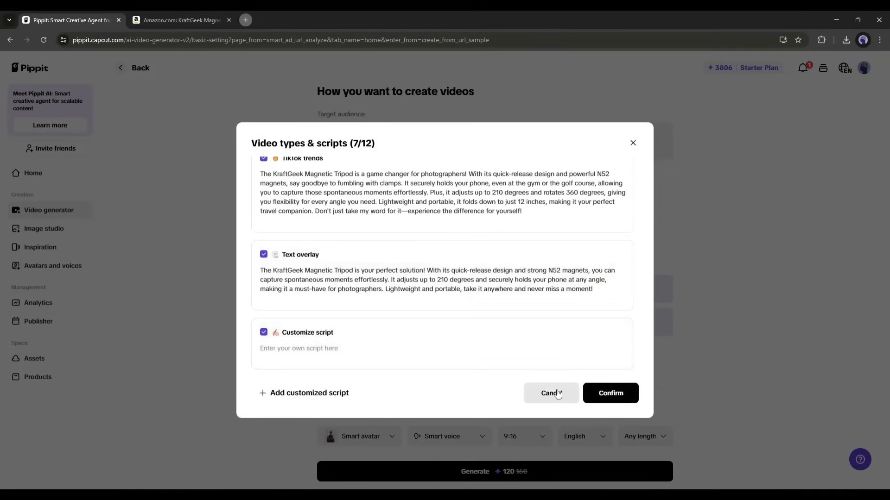
left_click(550, 393)
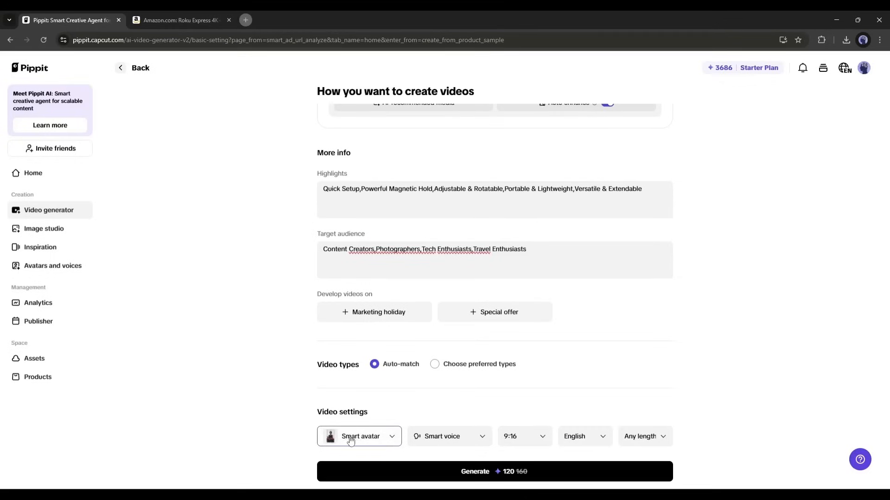
Browse recommended, favourite and My avatar lists, then start creating a custom avatar.
left_click(359, 437)
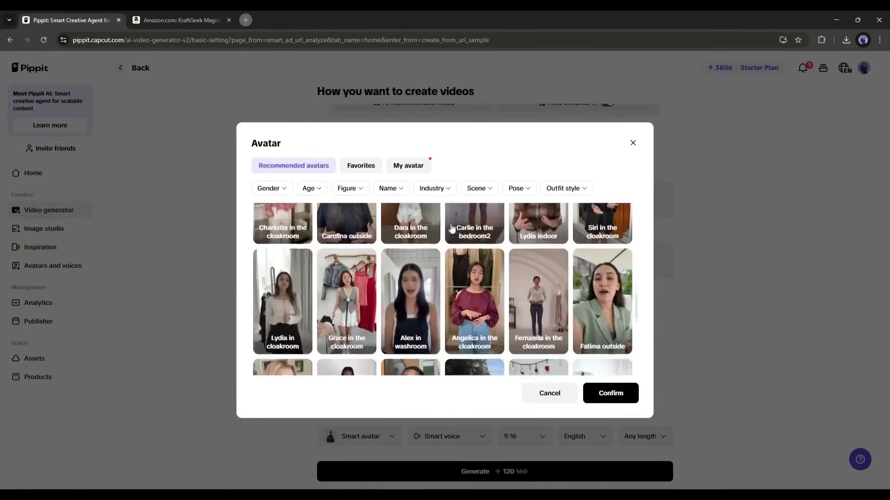
scroll("down", 3)
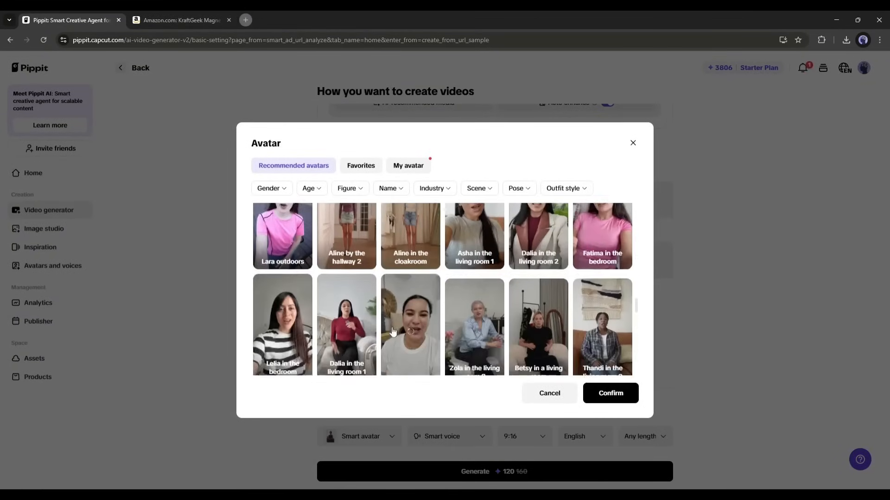
scroll("down", 3)
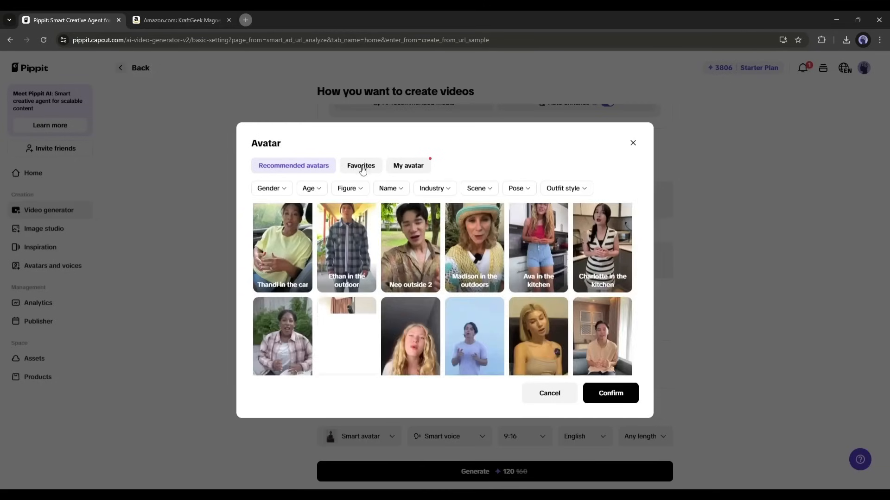
left_click(361, 165)
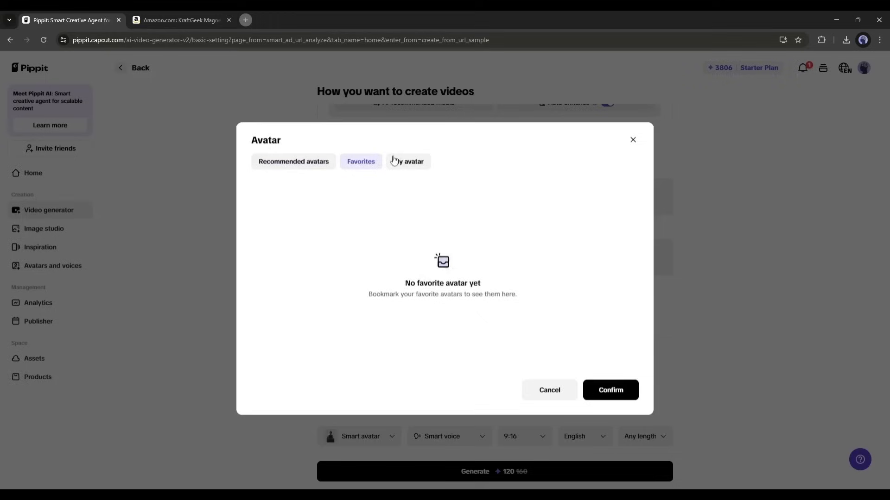
left_click(407, 161)
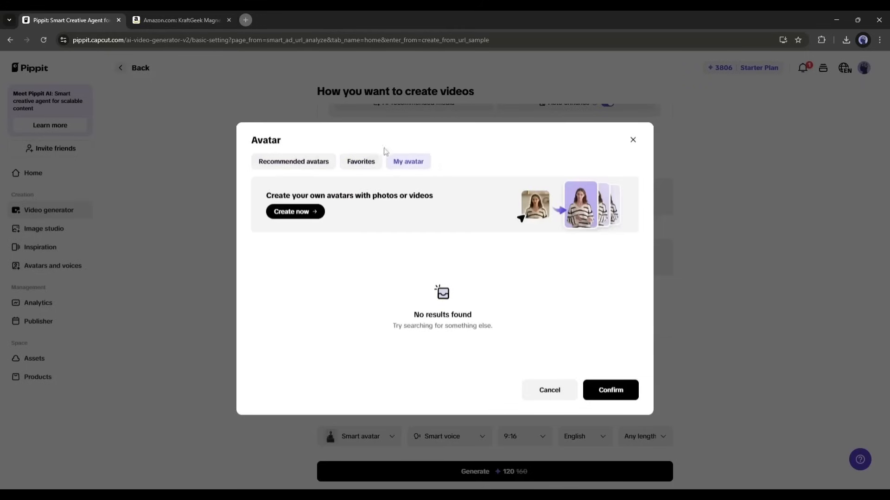
mouse_move(267, 199)
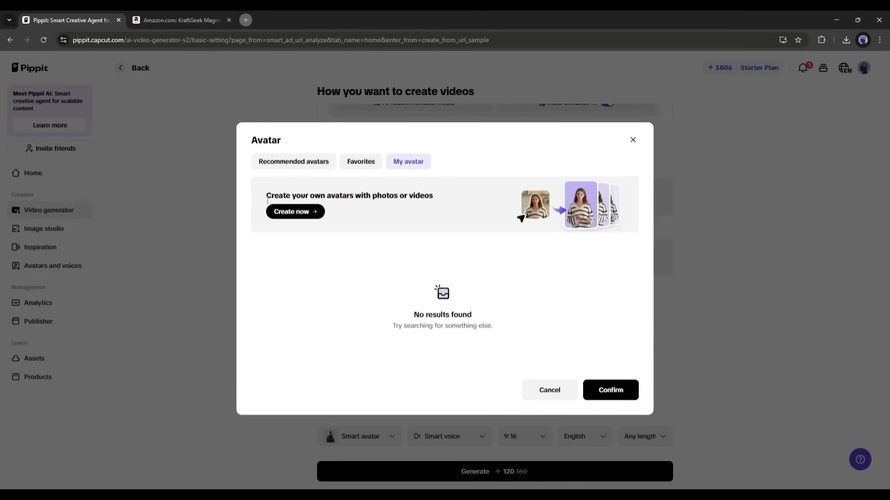
mouse_move(373, 187)
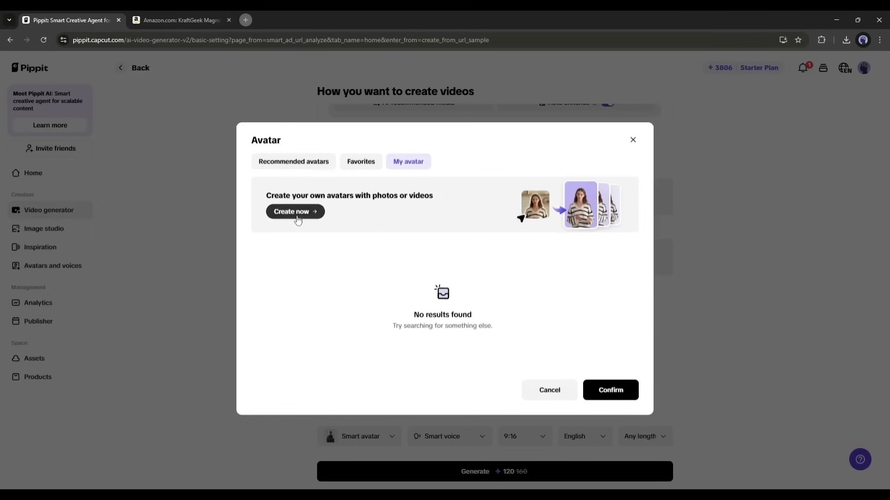
left_click(295, 212)
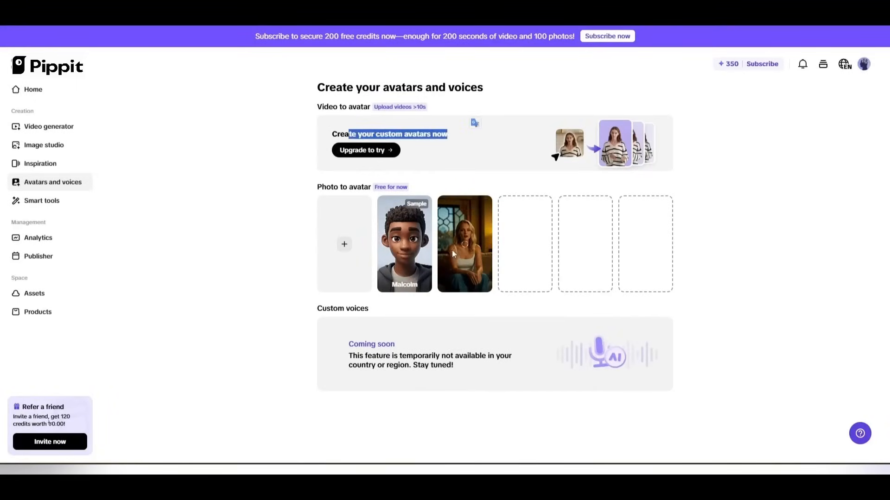
mouse_move(463, 244)
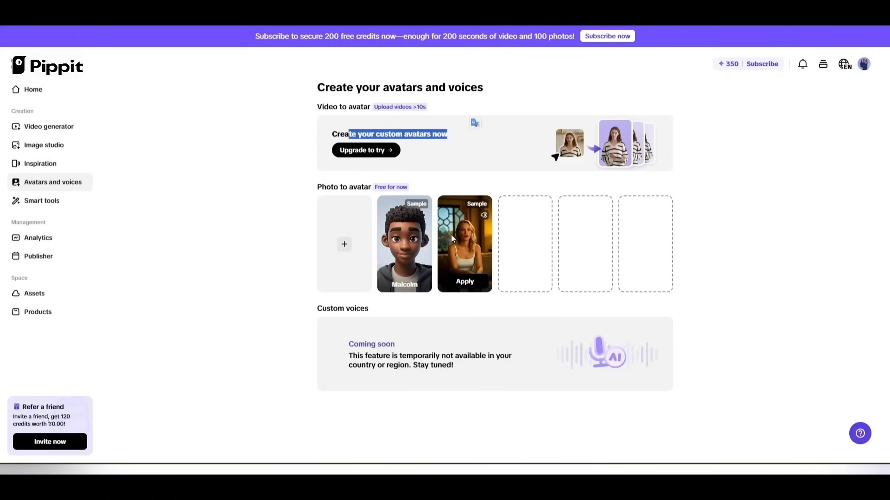
mouse_move(284, 159)
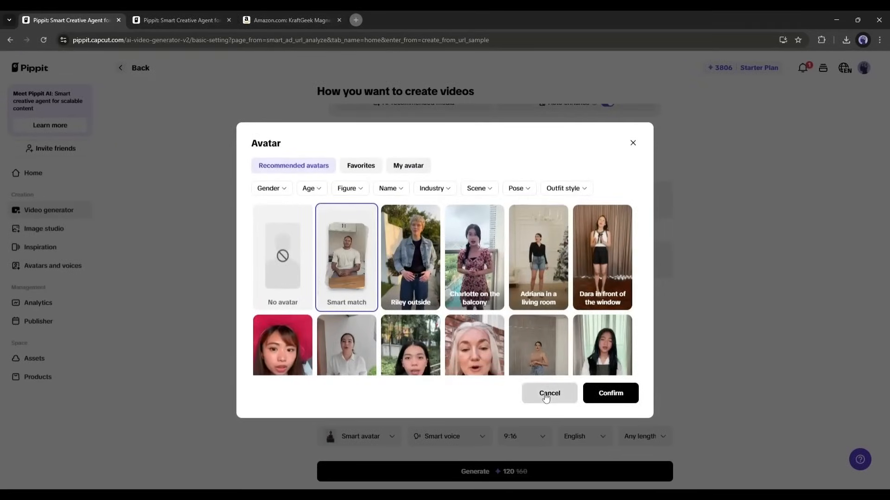
Cancel the avatar dialog and browse the Smart voice options.
left_click(548, 393)
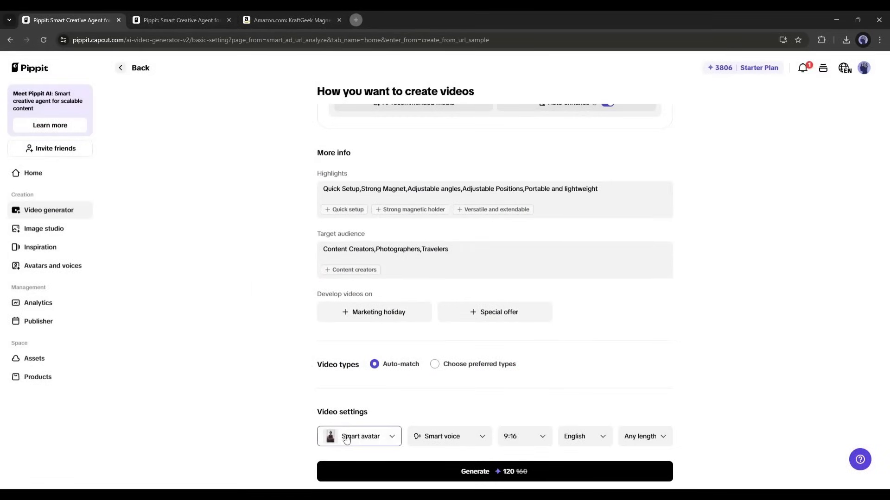
left_click(448, 437)
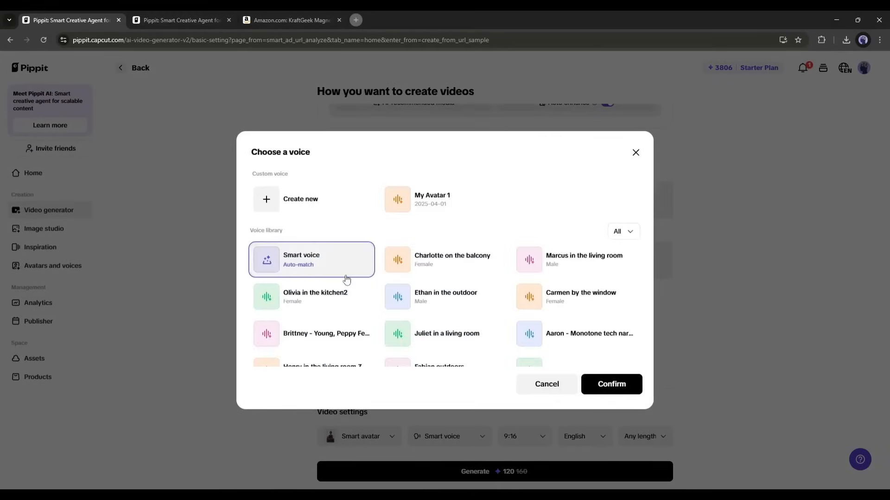
scroll("down", 3)
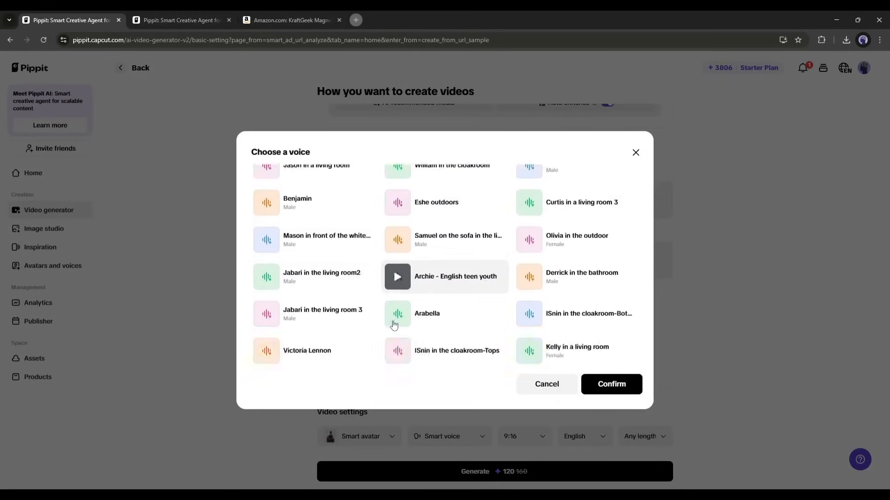
scroll("down", 3)
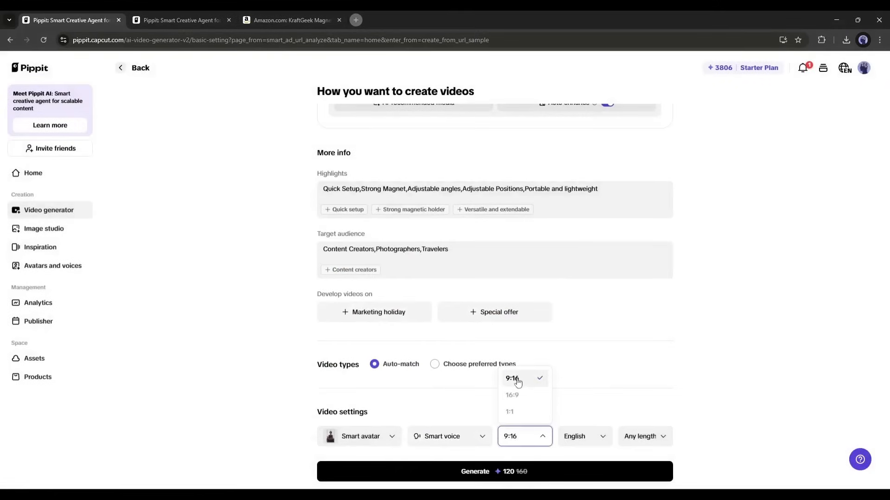
Set video settings to 9:16, English and about 30 seconds length.
left_click(584, 435)
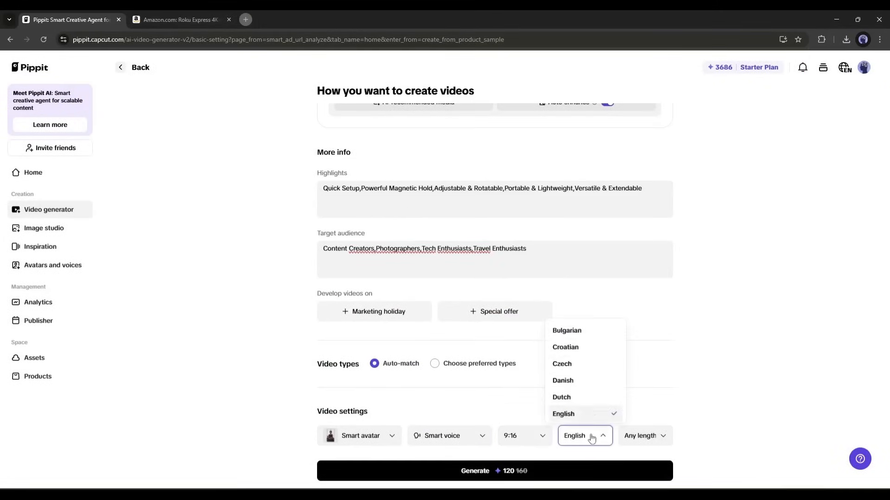
scroll("down", 3)
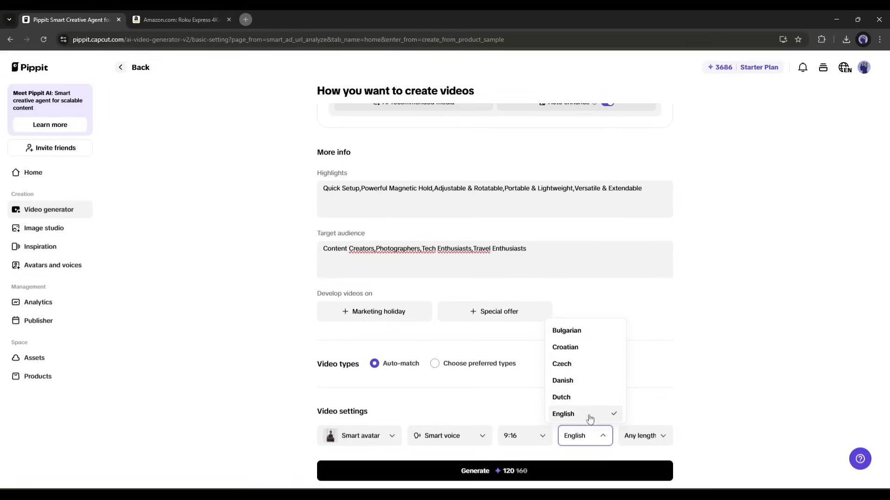
left_click(645, 436)
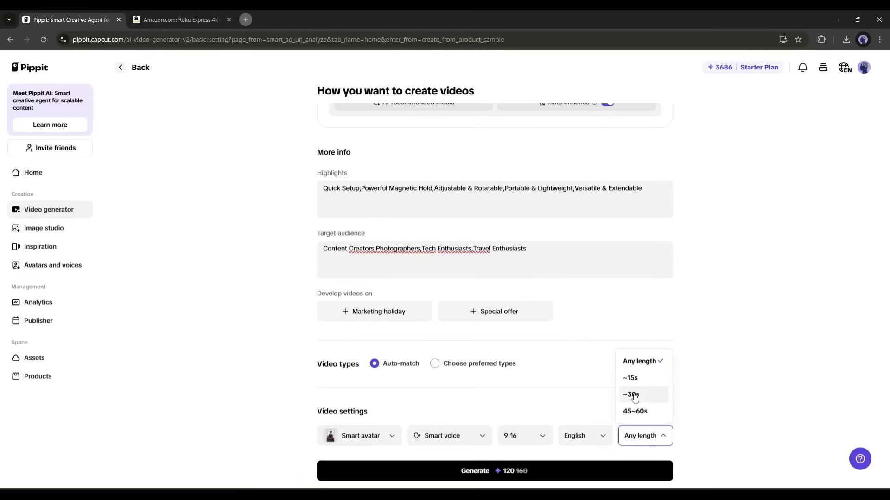
left_click(630, 395)
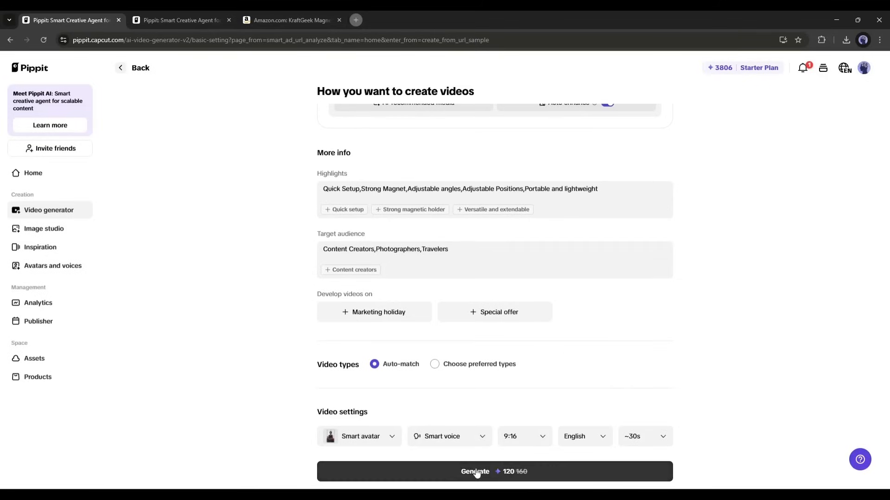
Generate the KraftGeek tripod marketing videos and scroll through the ready results.
left_click(493, 472)
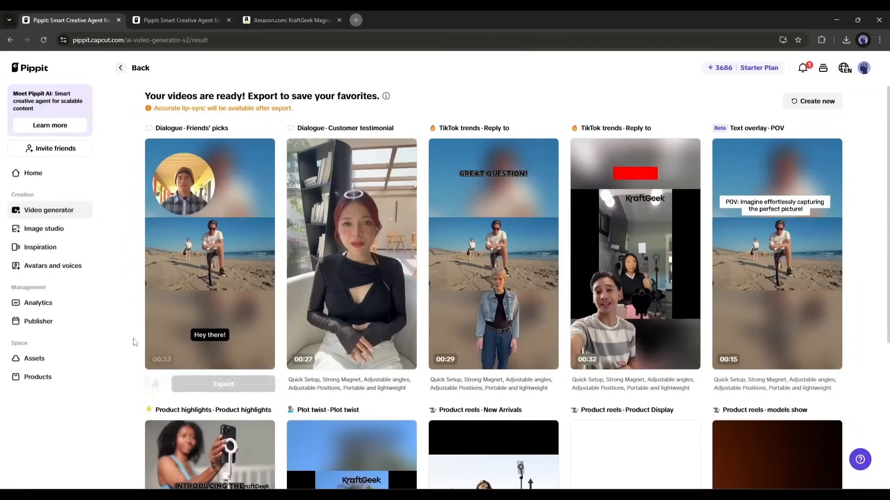
scroll("down", 3)
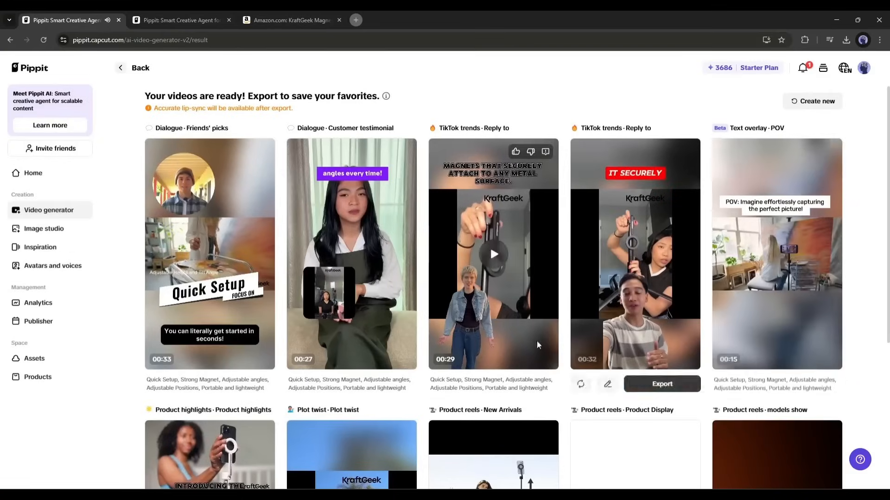
scroll("down", 3)
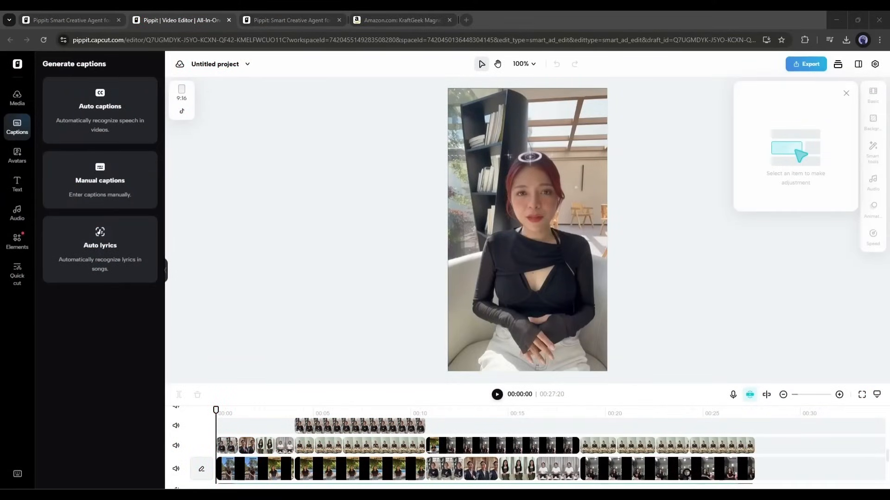
Browse the editor's avatar and media panels, then switch to the Phone Tripod project.
left_click(17, 157)
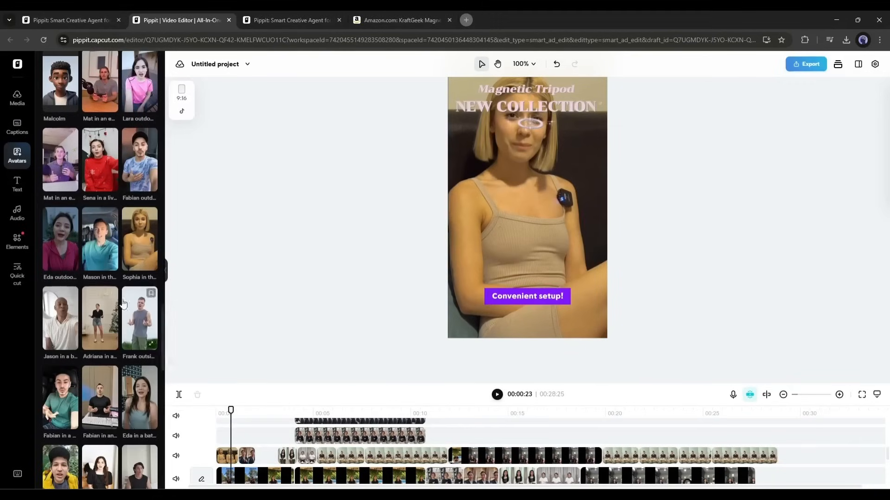
left_click(17, 98)
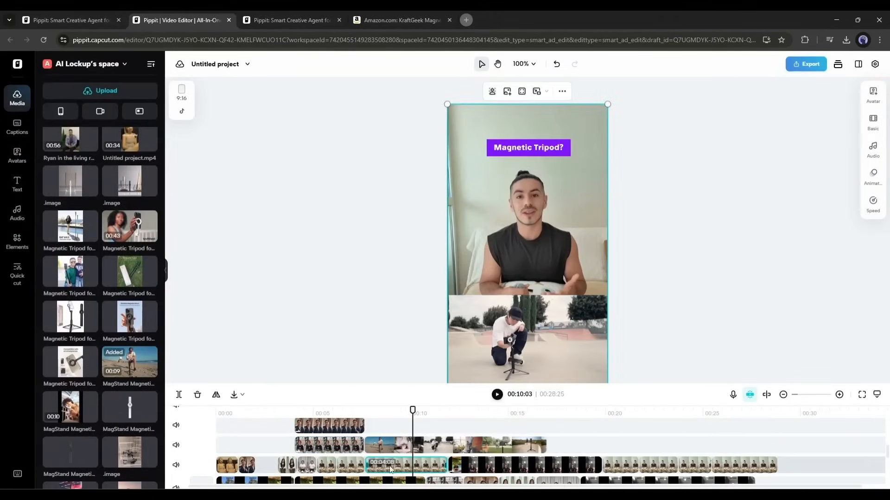
left_click(873, 93)
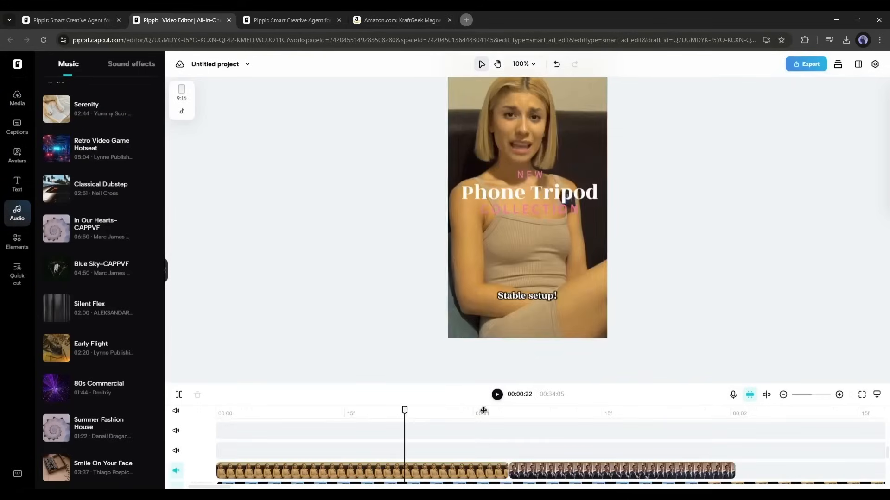
Export the Phone Tripod video at 720p/30fps MP4, download it, and dismiss the notice.
left_click(805, 64)
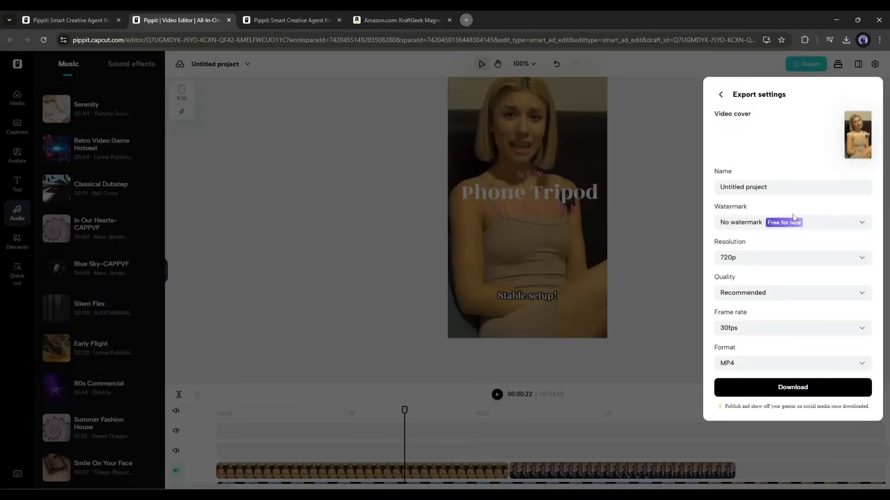
left_click(792, 388)
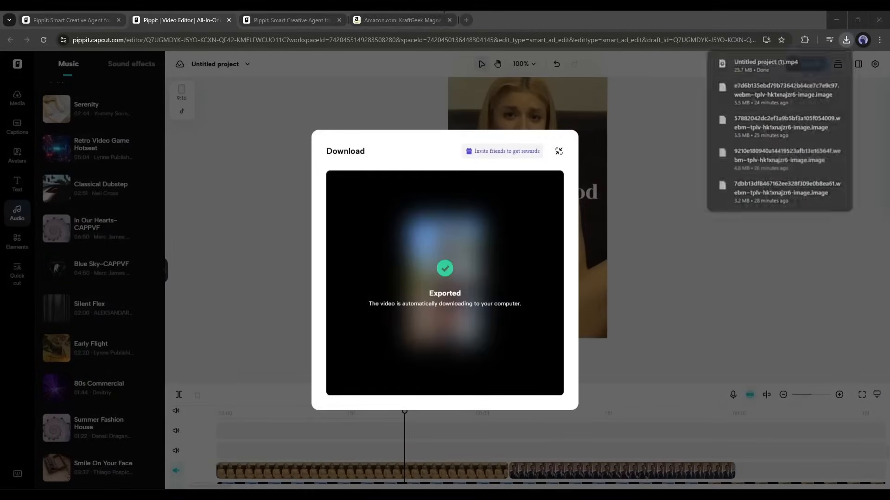
left_click(847, 39)
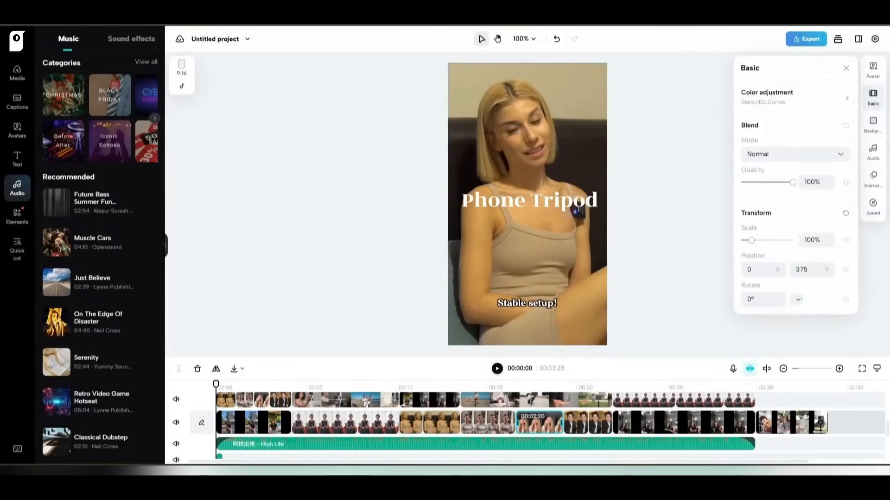
Return Home, open Avatar video, find My avatar empty, and click Create now.
left_click(145, 65)
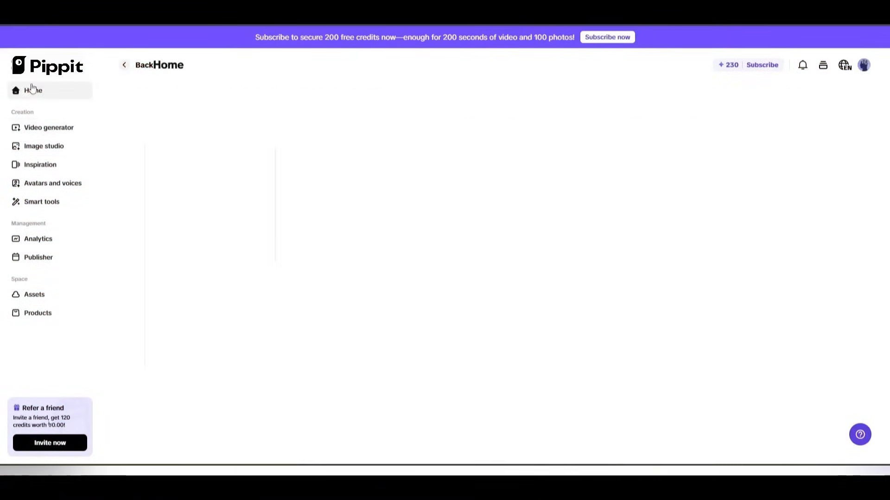
left_click(33, 90)
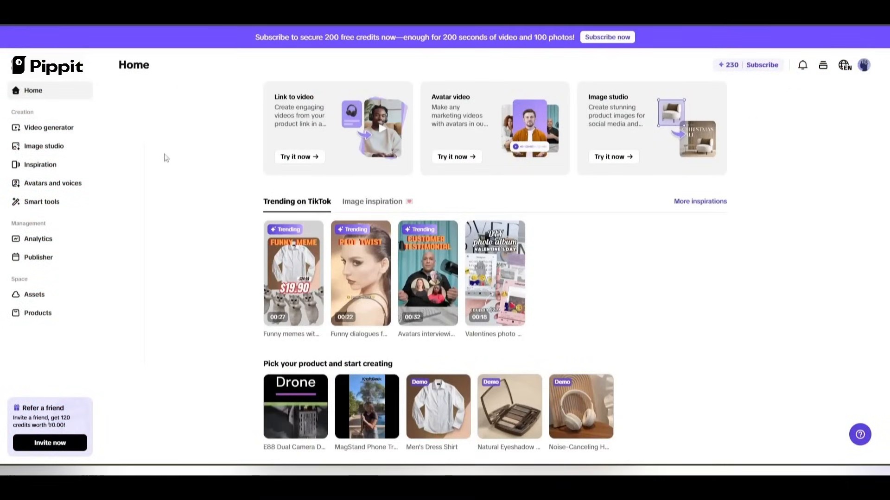
mouse_move(50, 146)
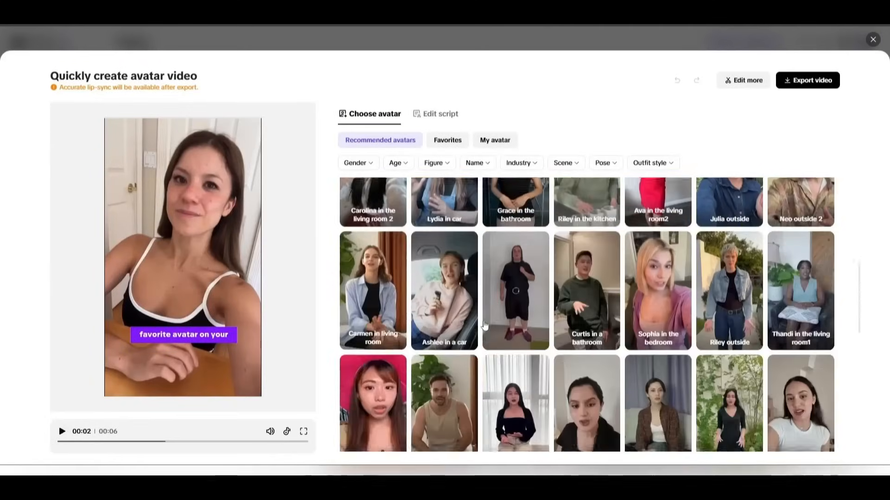
scroll("down", 3)
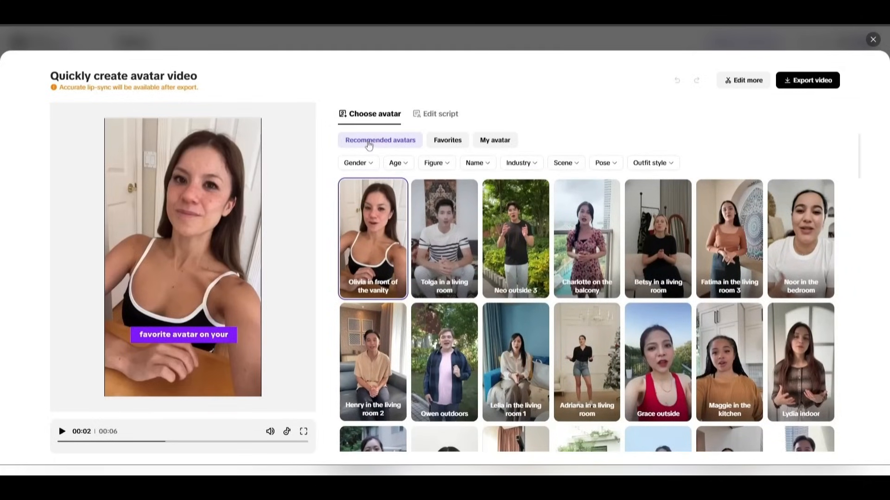
mouse_move(483, 142)
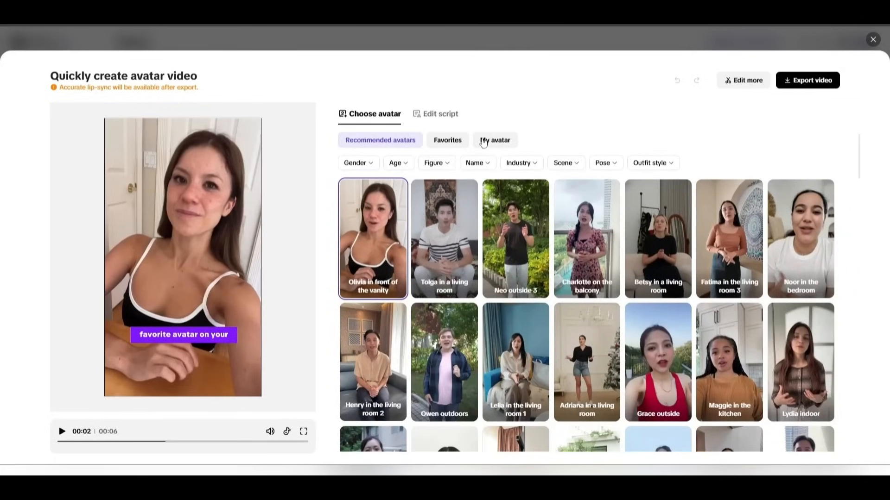
left_click(495, 140)
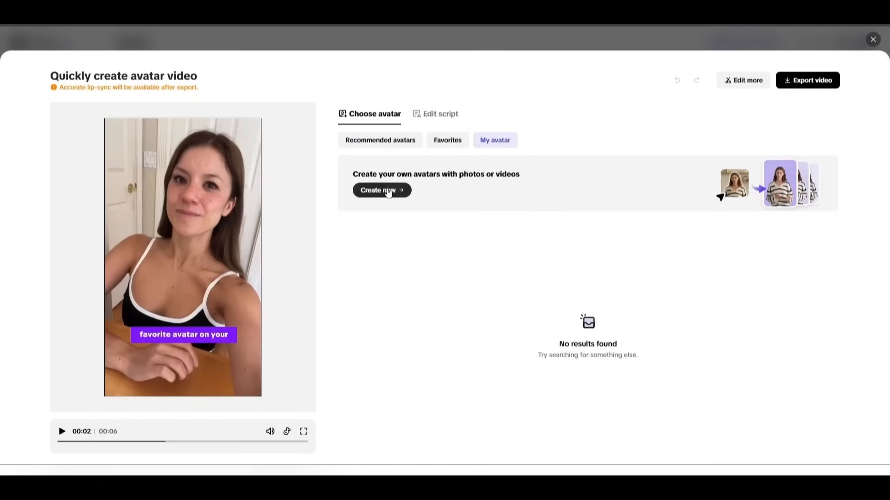
left_click(381, 190)
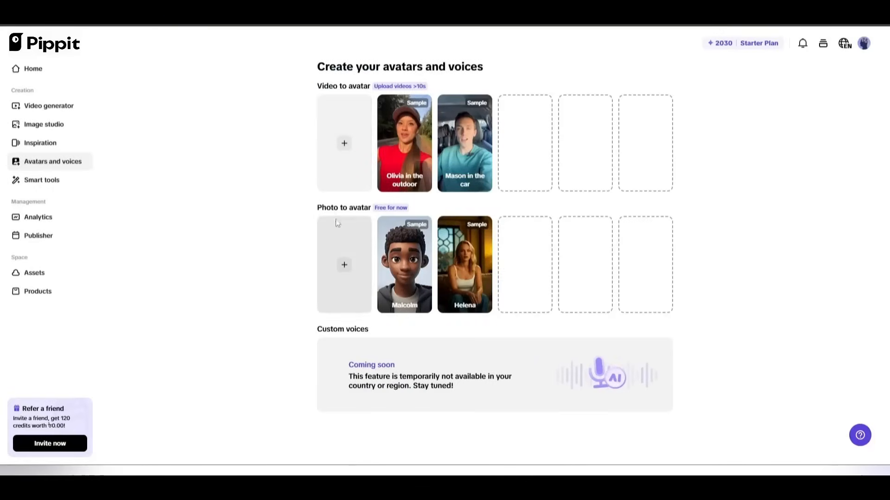
mouse_move(263, 174)
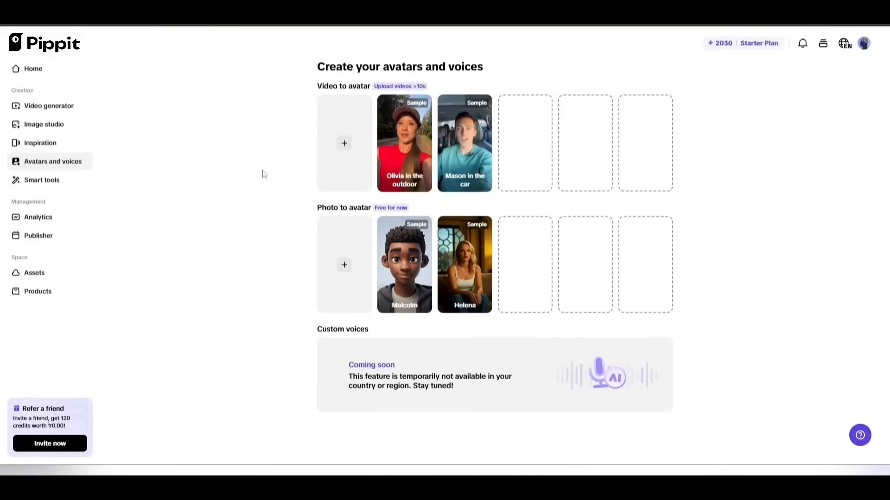
mouse_move(728, 94)
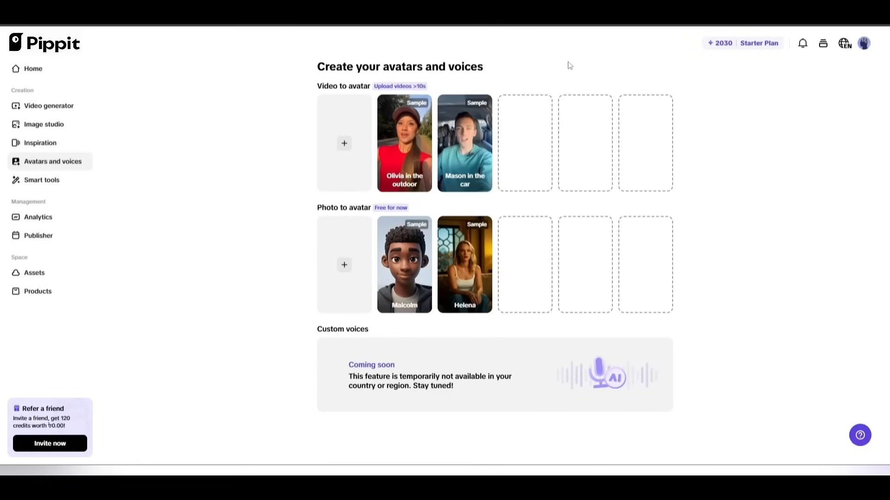
mouse_move(708, 126)
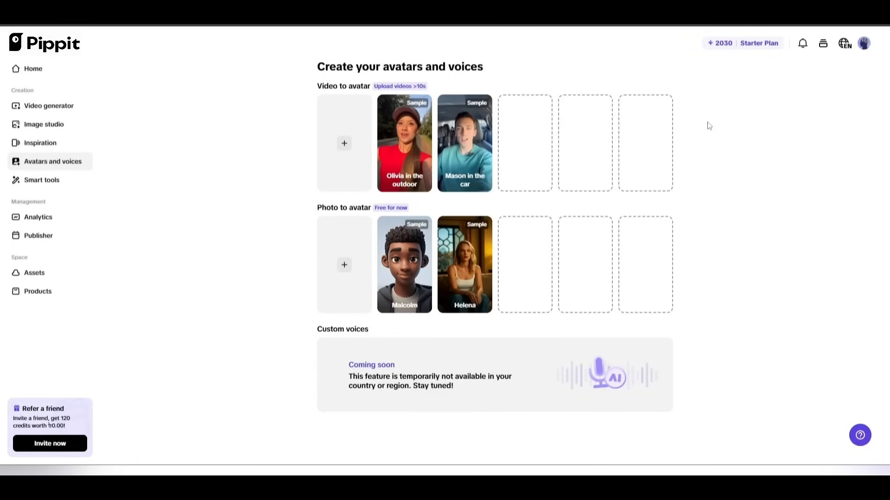
mouse_move(710, 137)
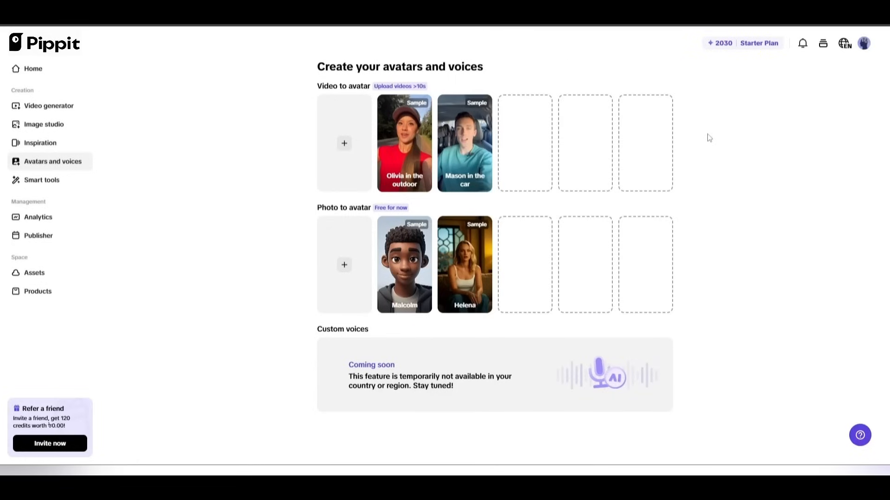
mouse_move(344, 144)
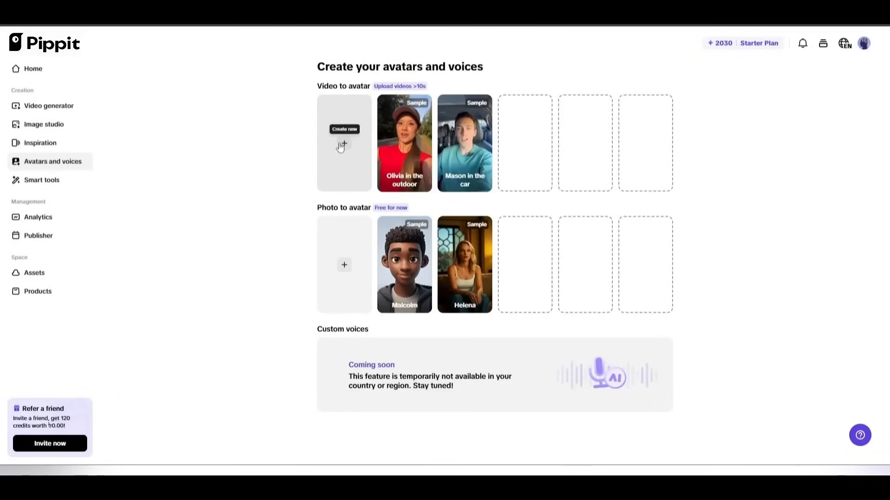
Start a Video to avatar custom character from the Avatars and voices page.
left_click(344, 142)
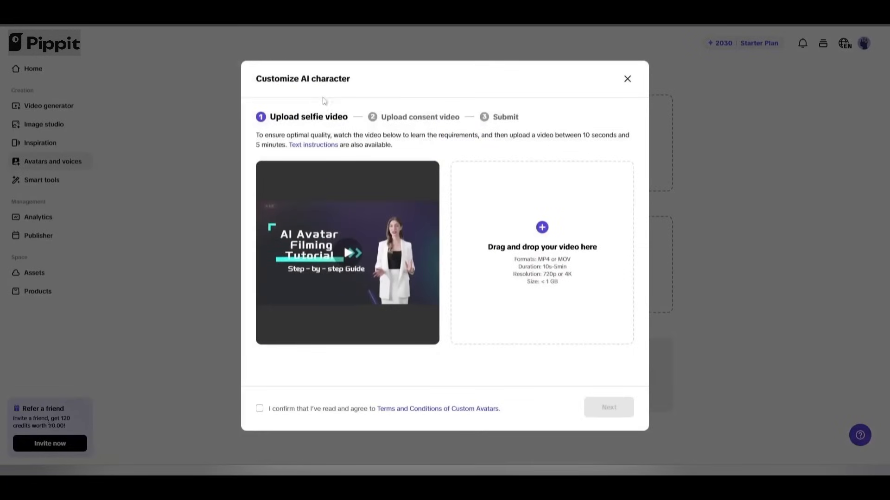
Preview the filming tutorial, upload the living-room selfie MP4, and submit the custom avatar.
left_click(347, 252)
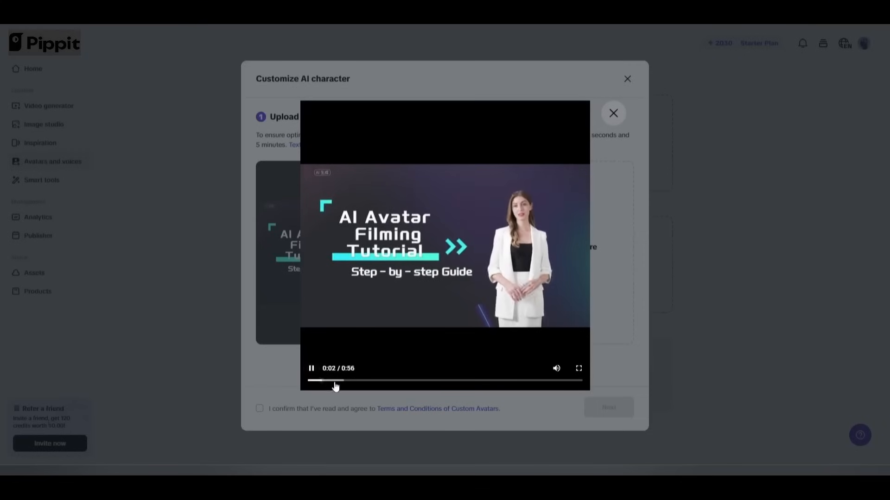
left_click(614, 113)
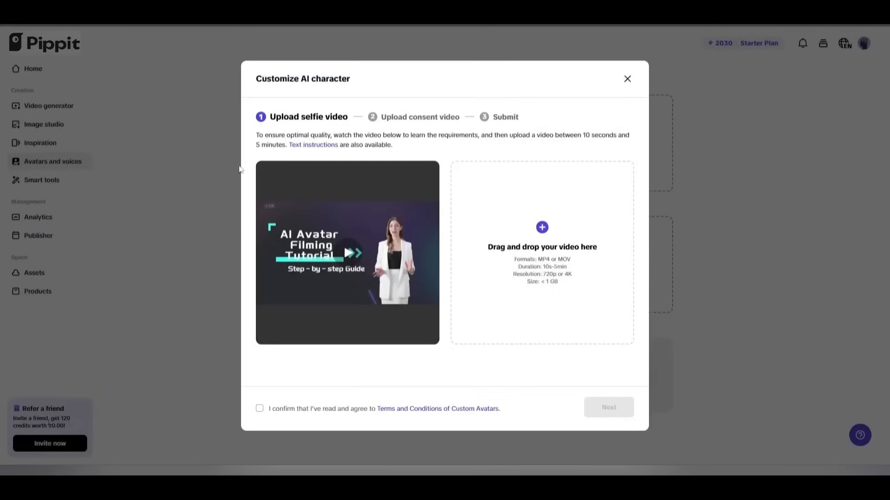
left_click(541, 227)
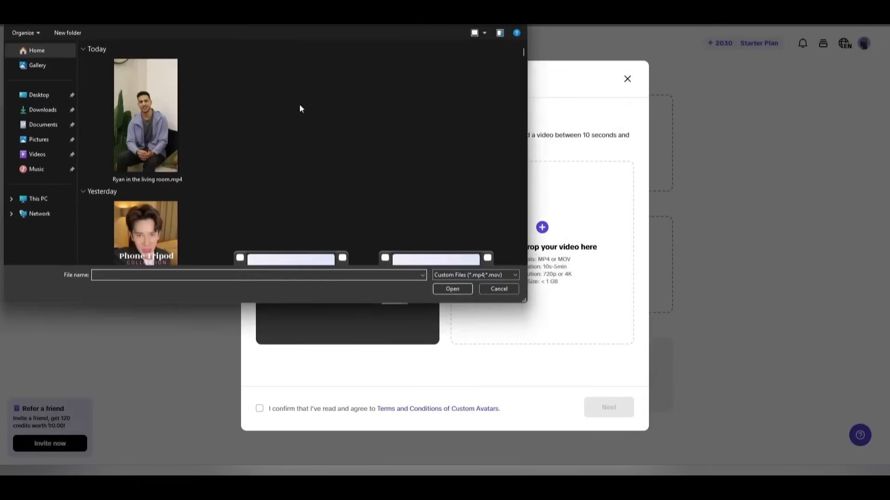
left_click(451, 289)
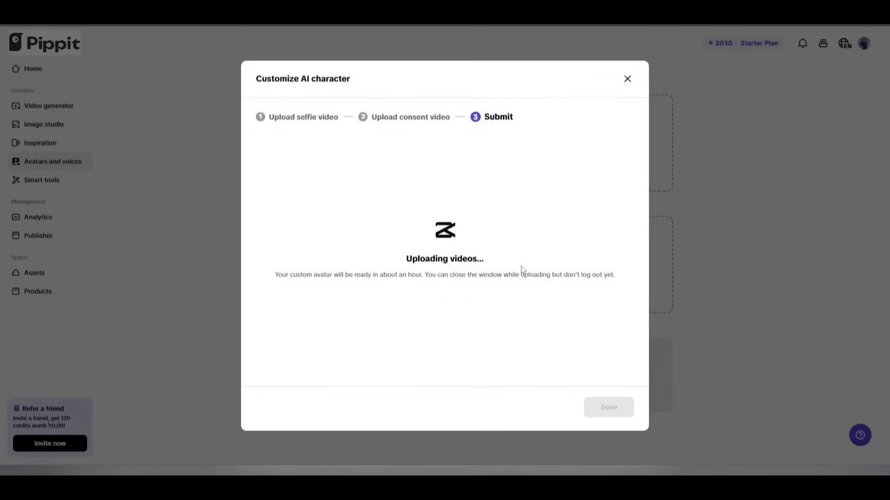
mouse_move(525, 323)
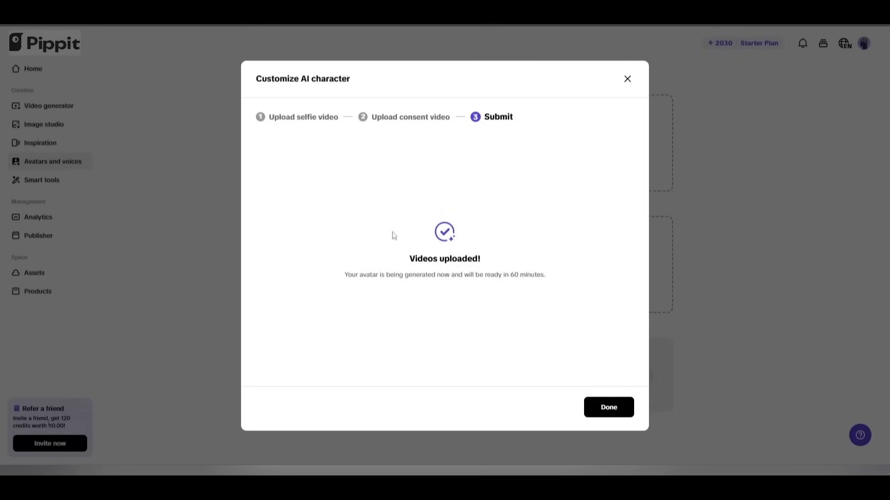
left_click(608, 408)
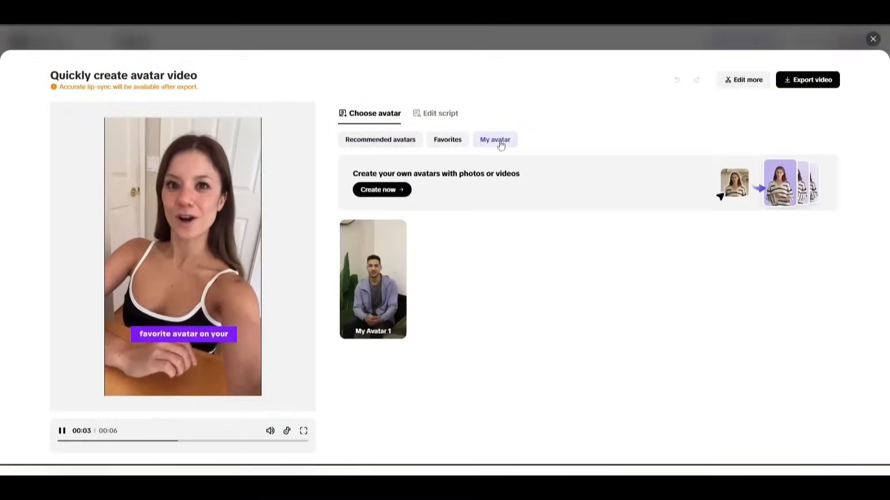
Present with My Avatar 1 and save the 'Are you a marketer?' script as captions.
left_click(372, 279)
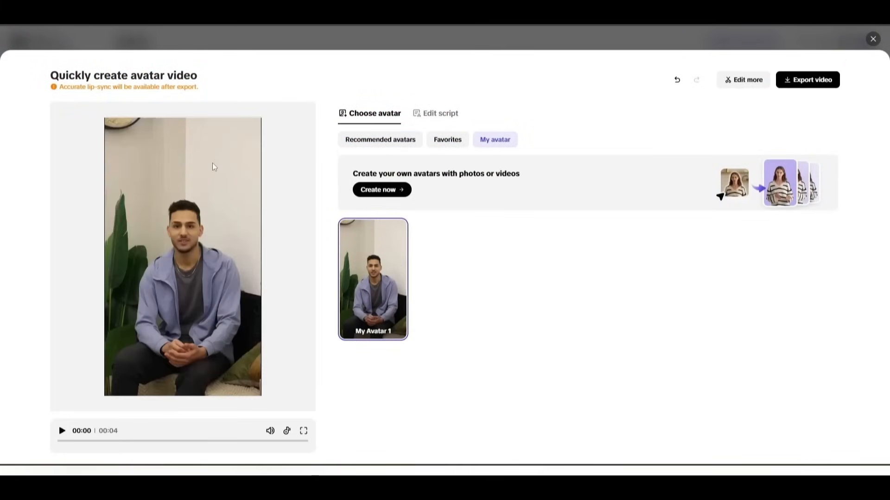
left_click(440, 113)
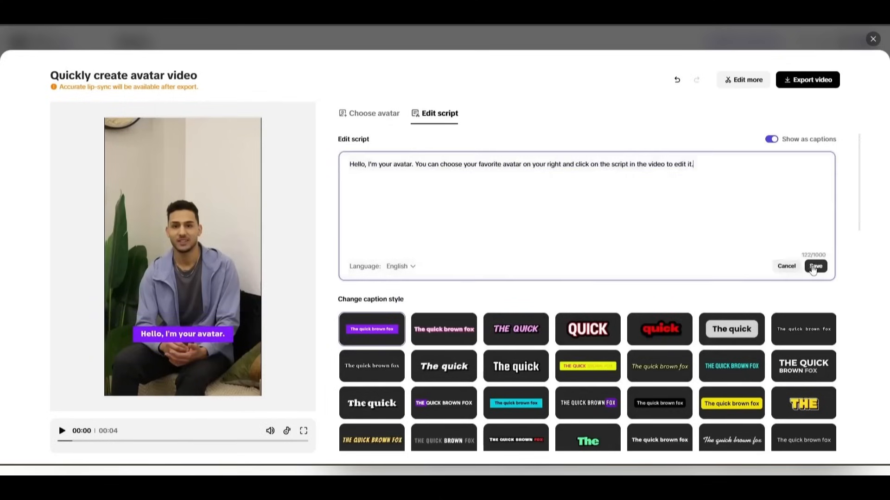
type("Are you a marketer? Facing problems with marketing resources? Then this video is for you. Today, I will introduce an amazing AI power tools hub where you can create amazing product ads from a URL, create product review videos using digital avatars, and even produce product images within a few clicks. So, without further ado, let's dive in.")
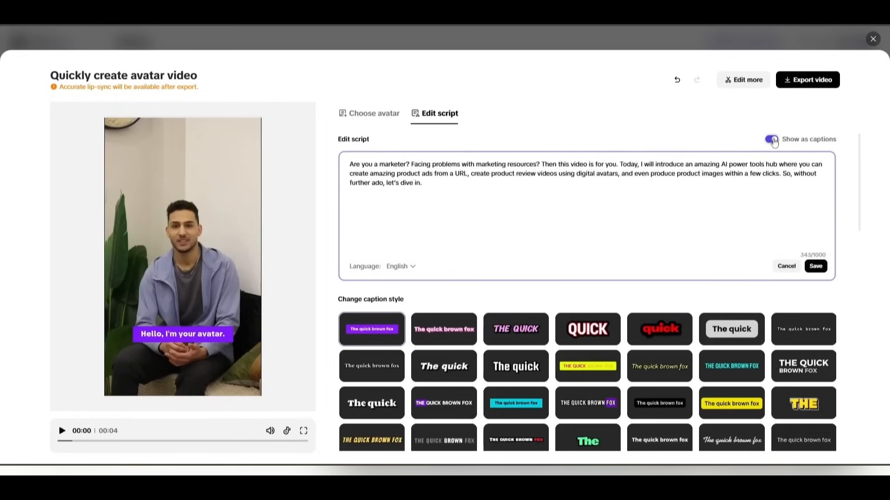
left_click(771, 139)
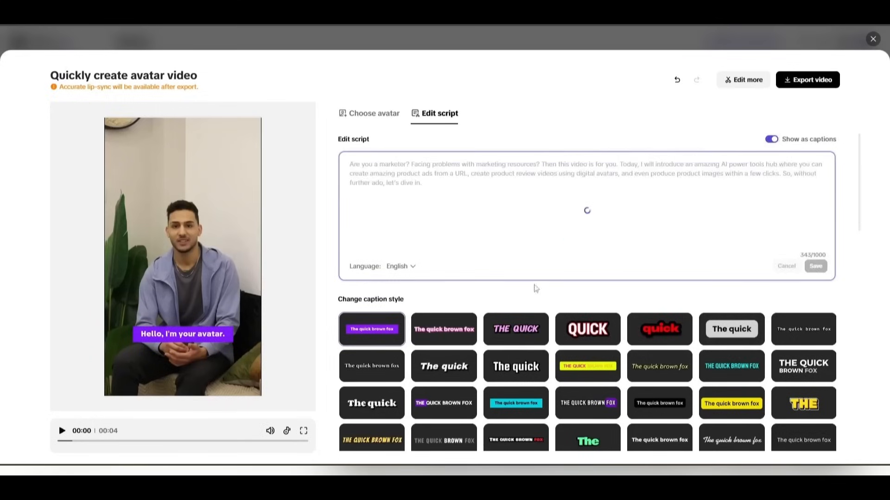
scroll("down", 3)
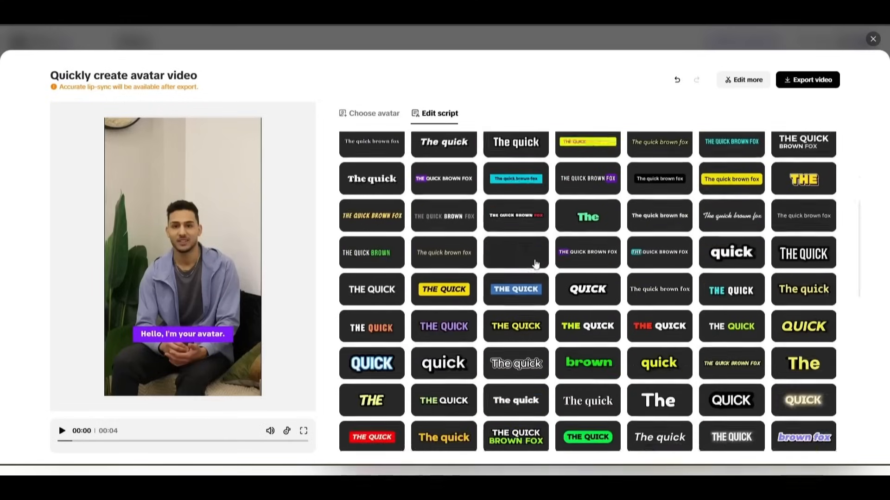
scroll("down", 3)
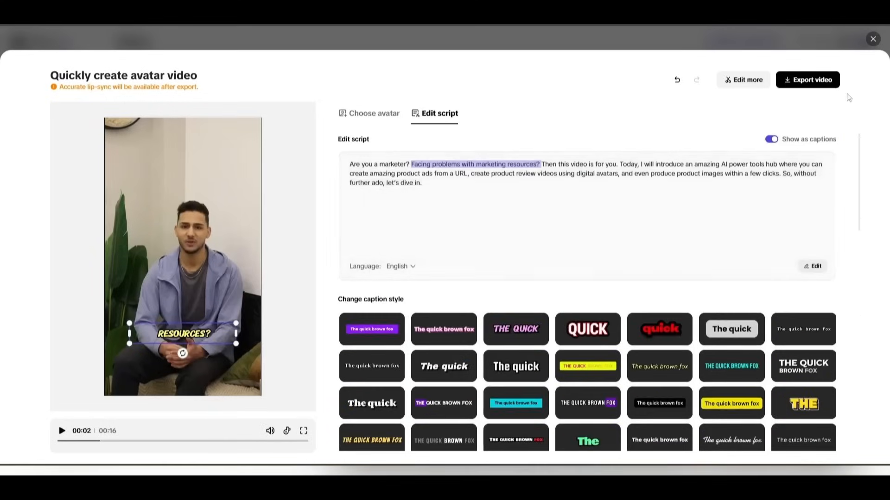
mouse_move(747, 79)
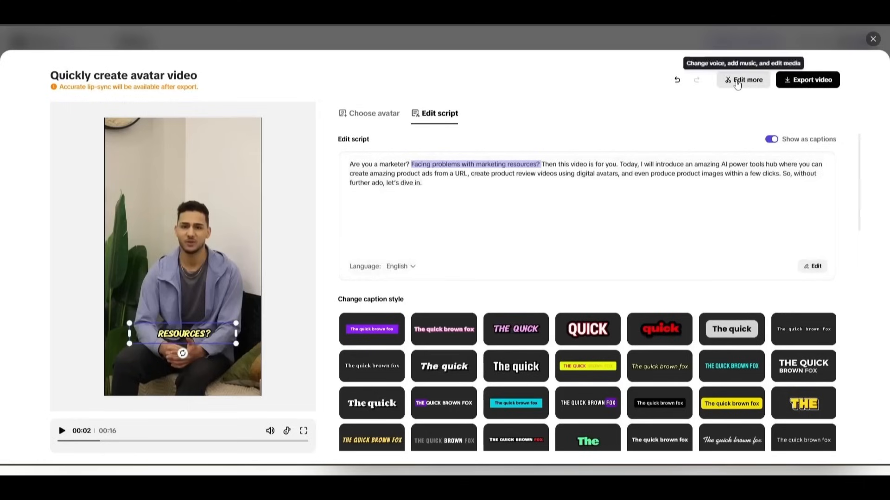
mouse_move(807, 79)
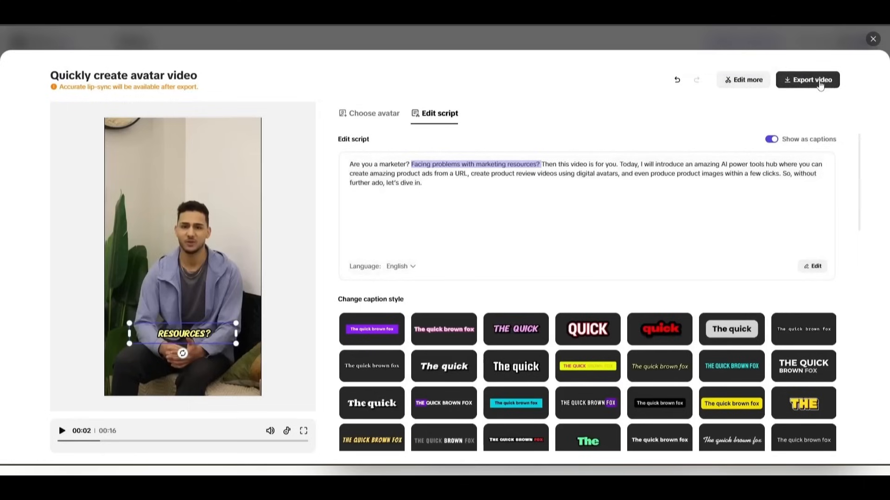
mouse_move(746, 80)
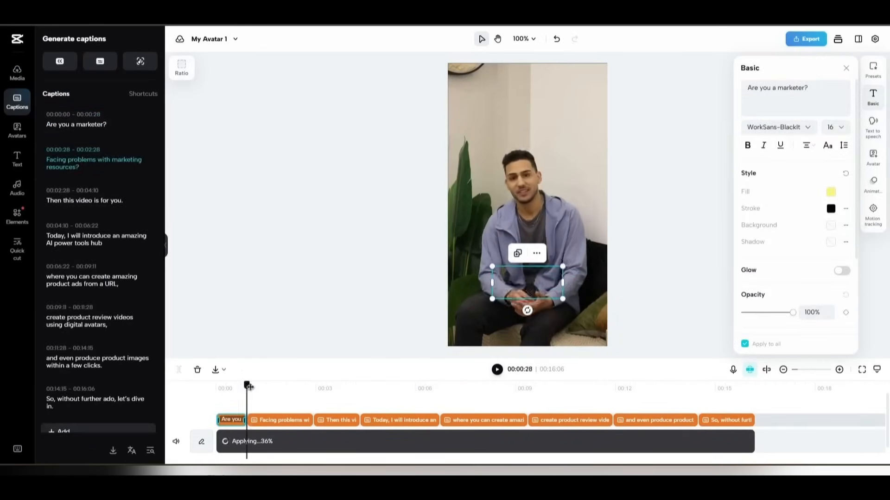
Leave the captioned clip's editor and go back to Avatars and voices.
left_click(806, 38)
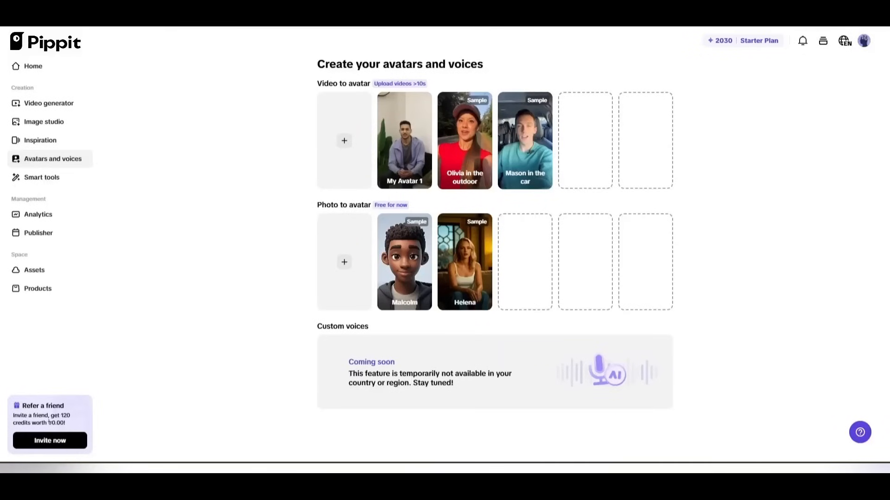
mouse_move(219, 175)
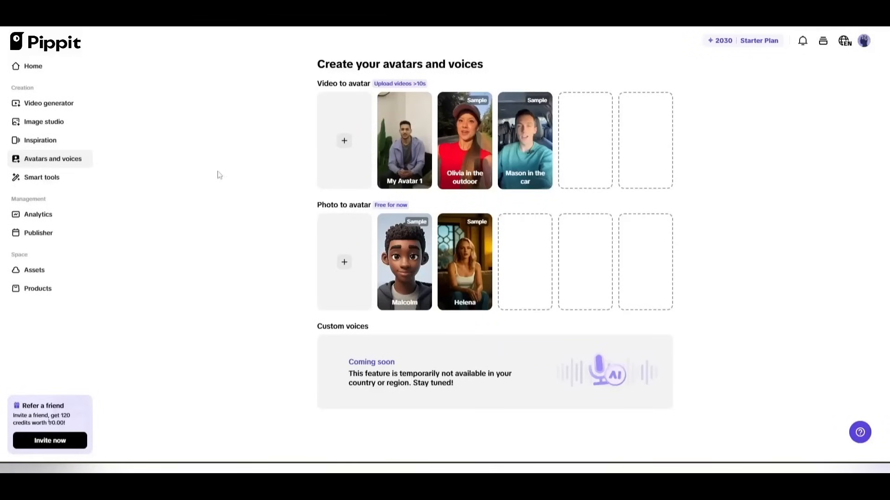
mouse_move(300, 149)
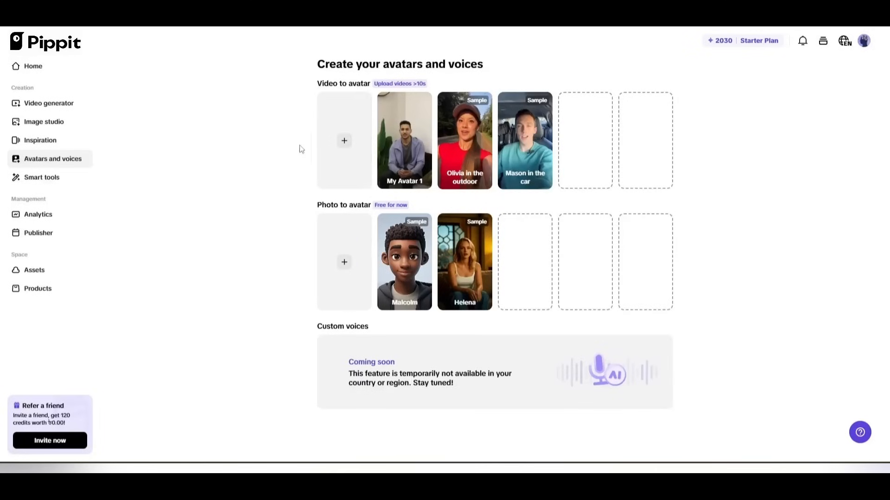
mouse_move(465, 261)
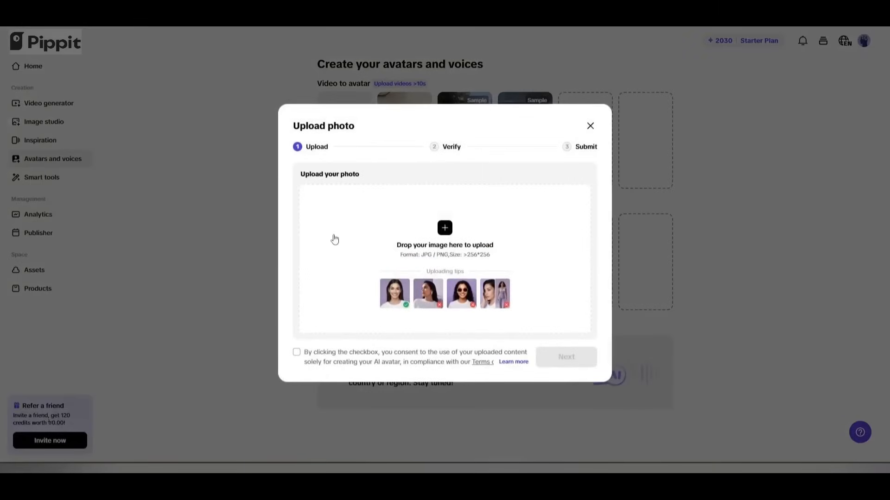
Upload the bearded man-at-desk portrait as a photo avatar voiced by Derek and submit.
left_click(445, 227)
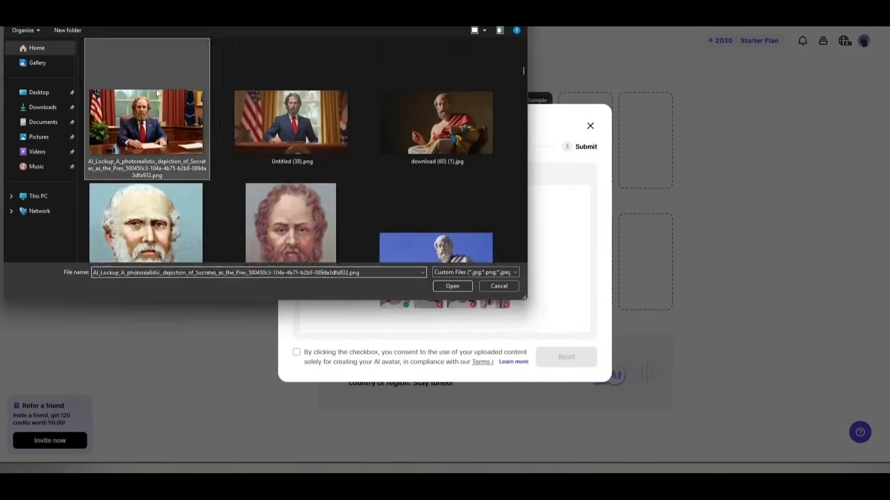
left_click(452, 286)
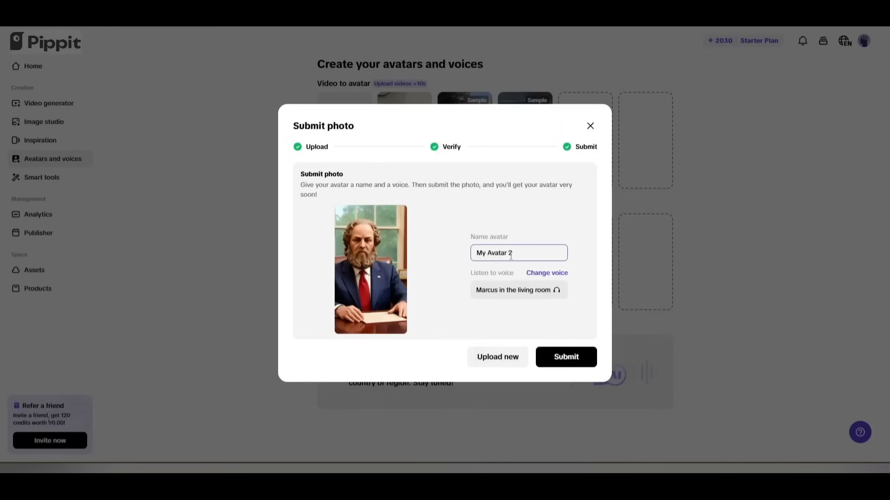
left_click(546, 273)
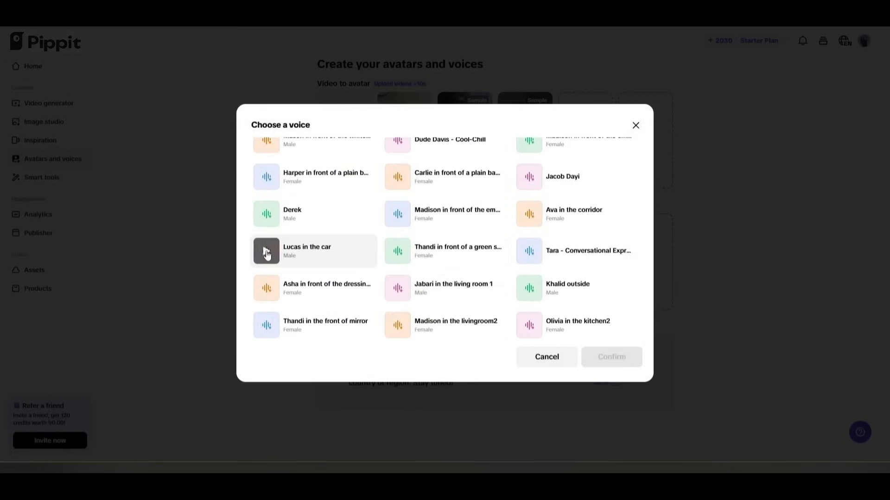
left_click(611, 357)
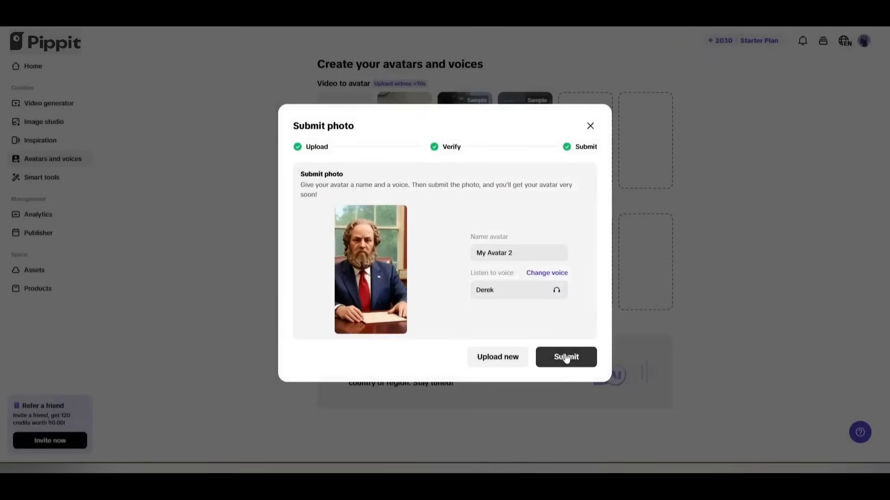
left_click(566, 357)
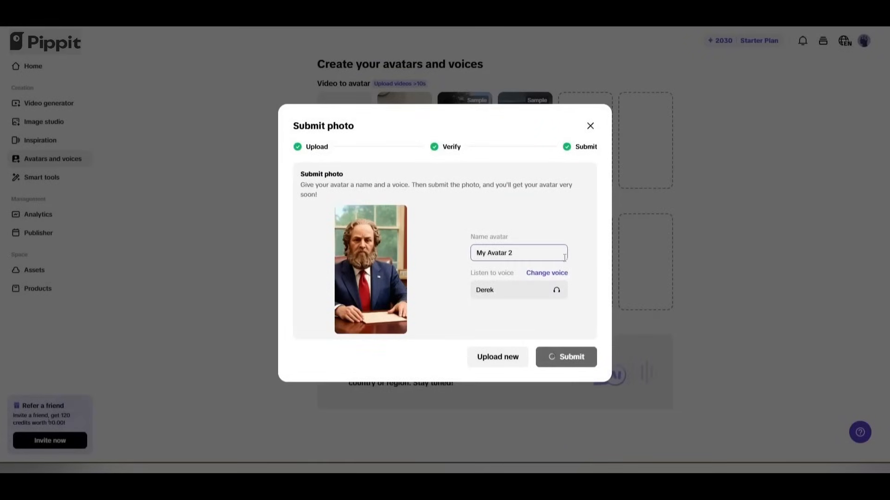
left_click(566, 357)
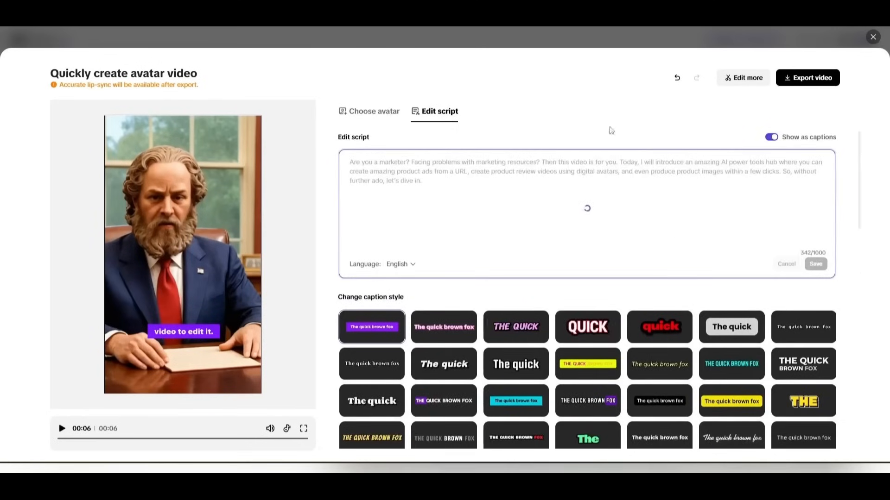
Export My Avatar 2's video choosing Keep rendering, then go to Image studio.
left_click(807, 78)
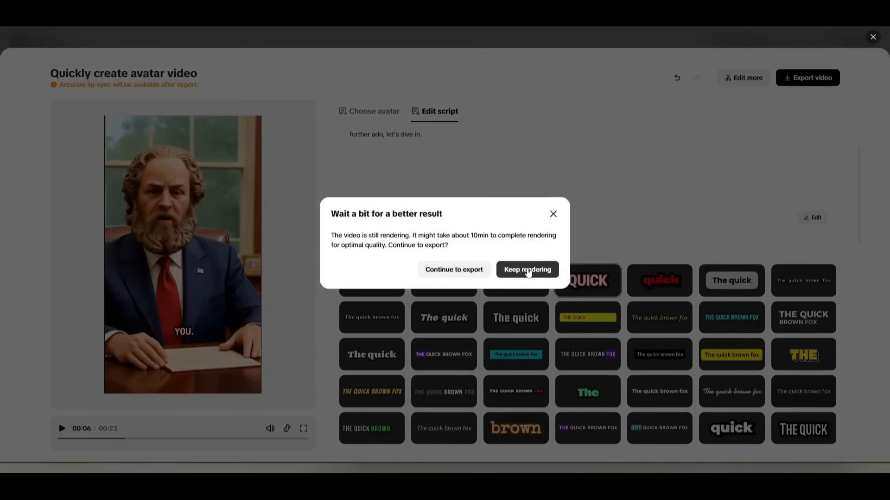
left_click(526, 270)
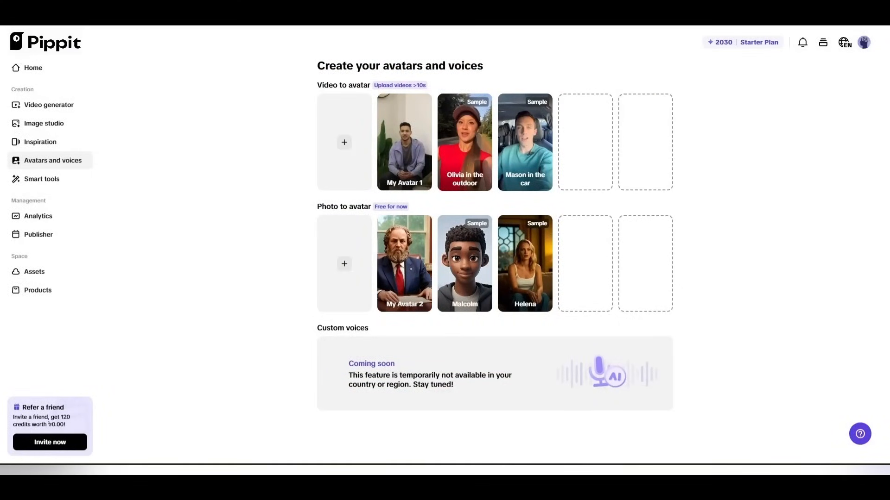
mouse_move(142, 116)
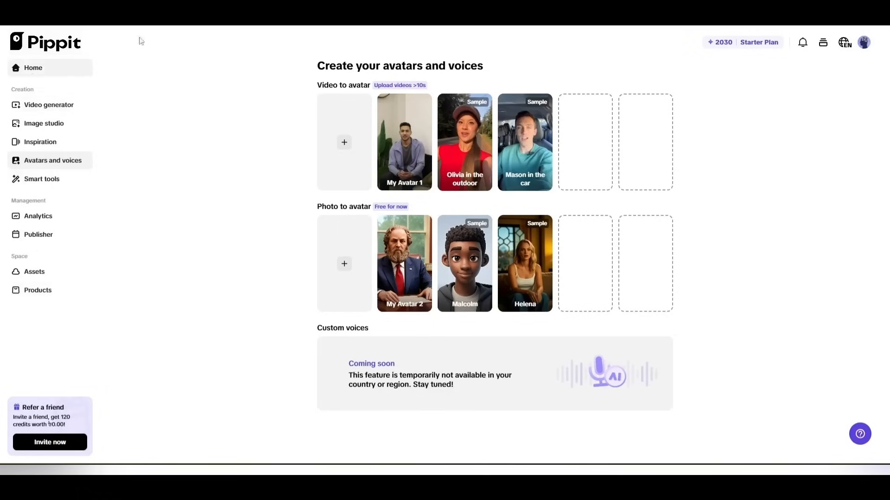
left_click(44, 123)
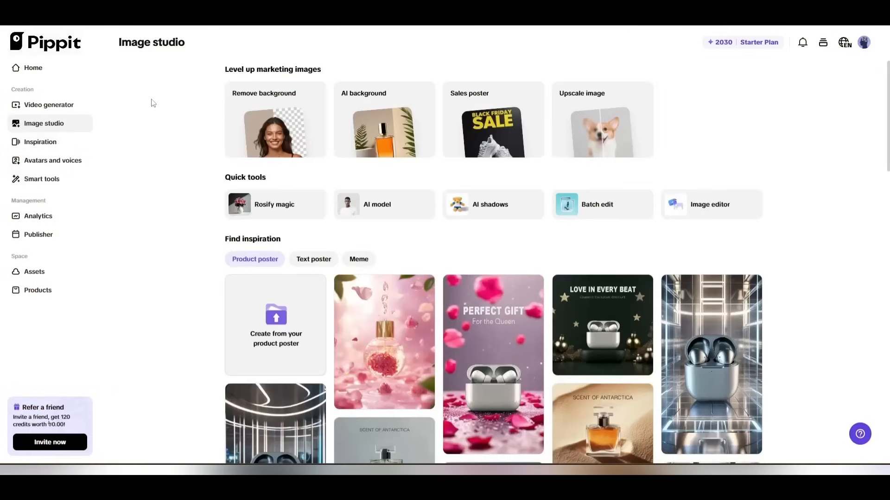
Launch Remove background and pick the white headphones photo from saved Products.
scroll("down", 3)
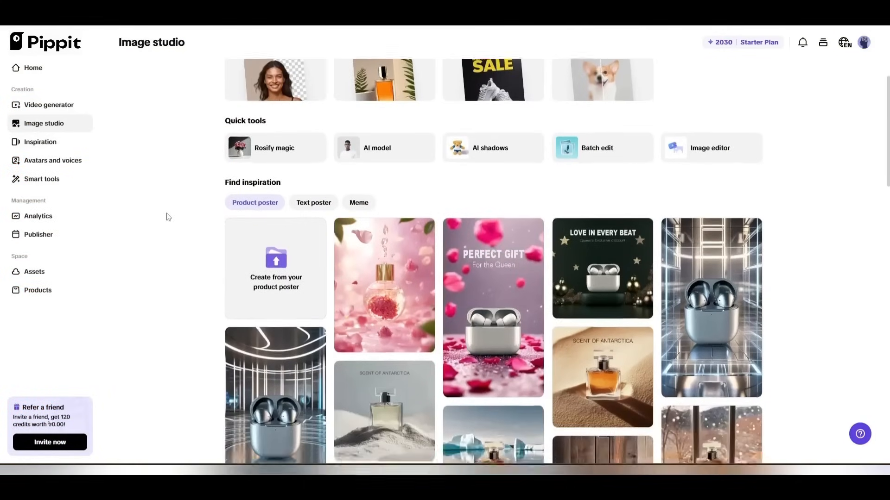
scroll("up", 3)
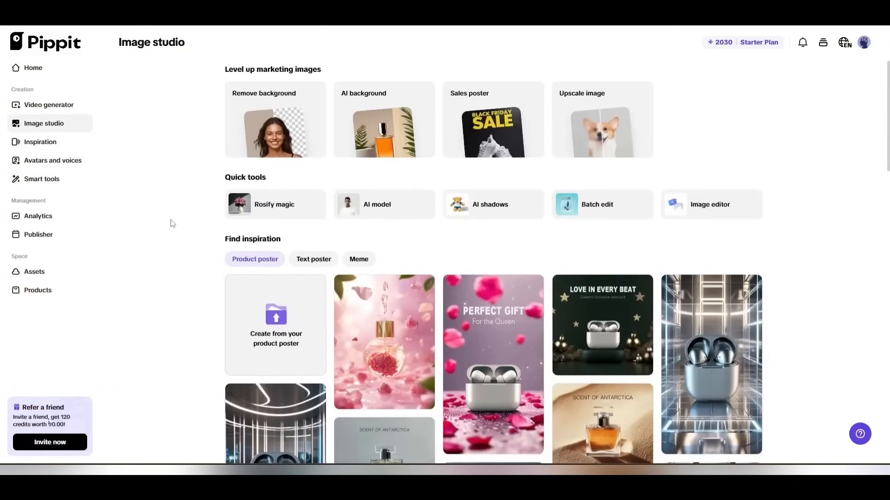
mouse_move(275, 131)
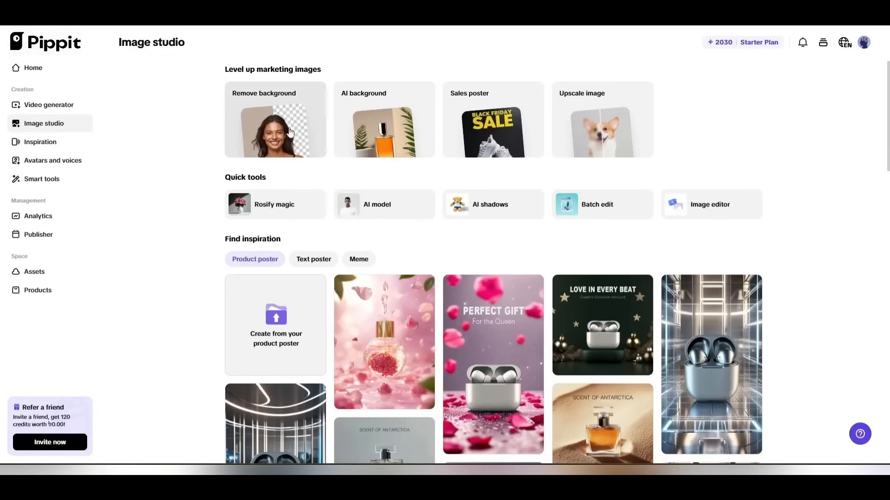
mouse_move(285, 137)
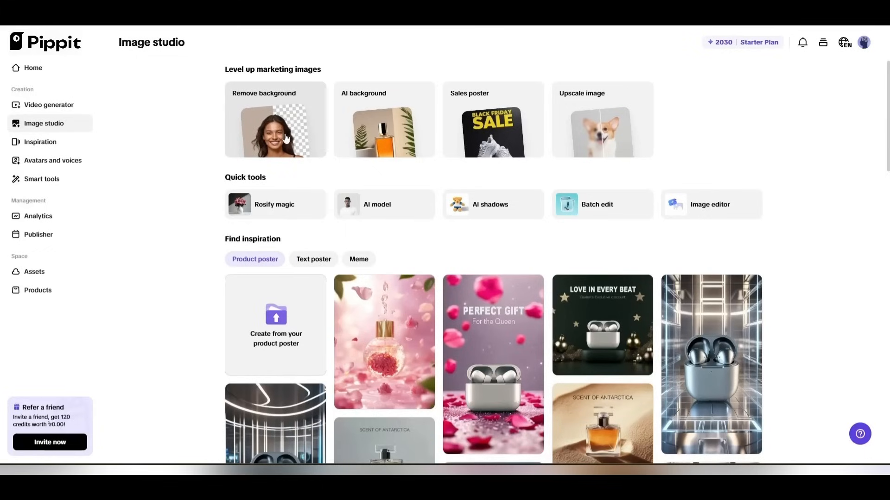
left_click(275, 131)
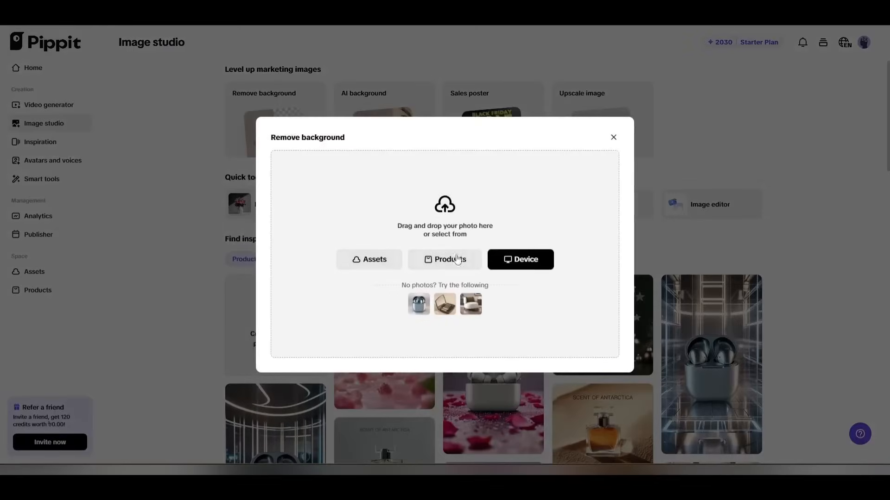
mouse_move(331, 311)
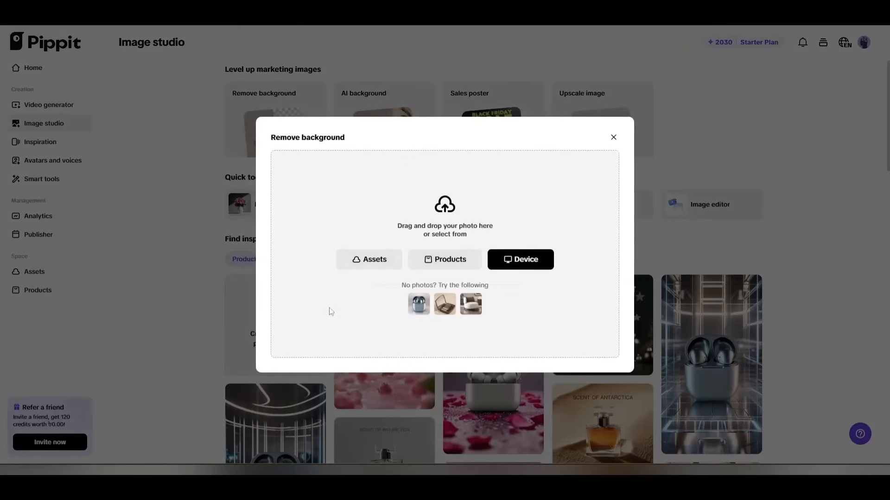
mouse_move(369, 259)
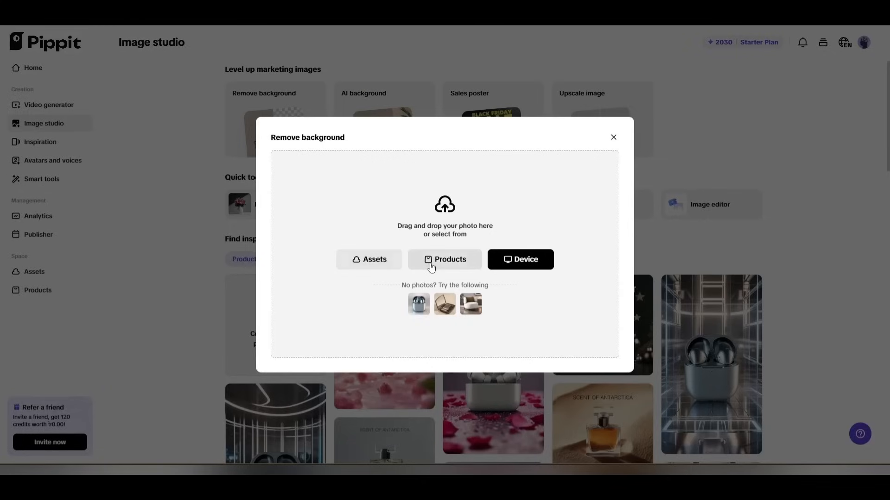
left_click(444, 260)
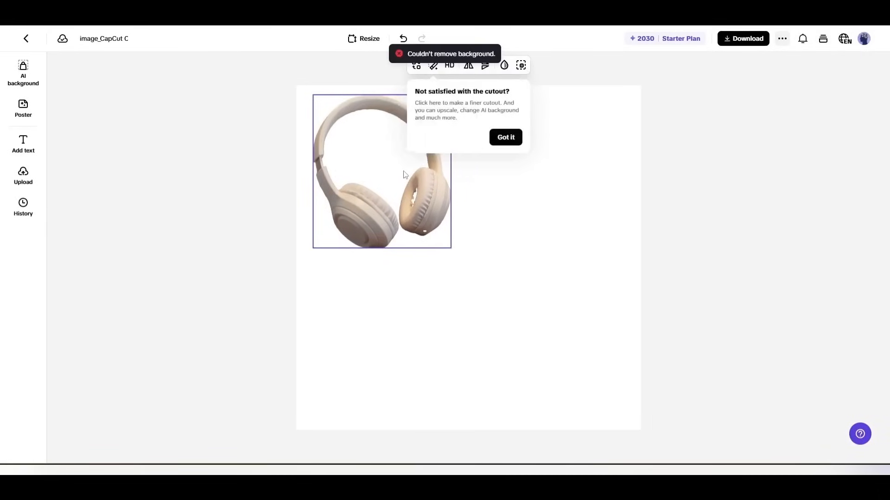
Enlarge the headphones on the canvas and refine the cutout to fill the earcup gap.
left_click_drag(450, 248, 599, 417)
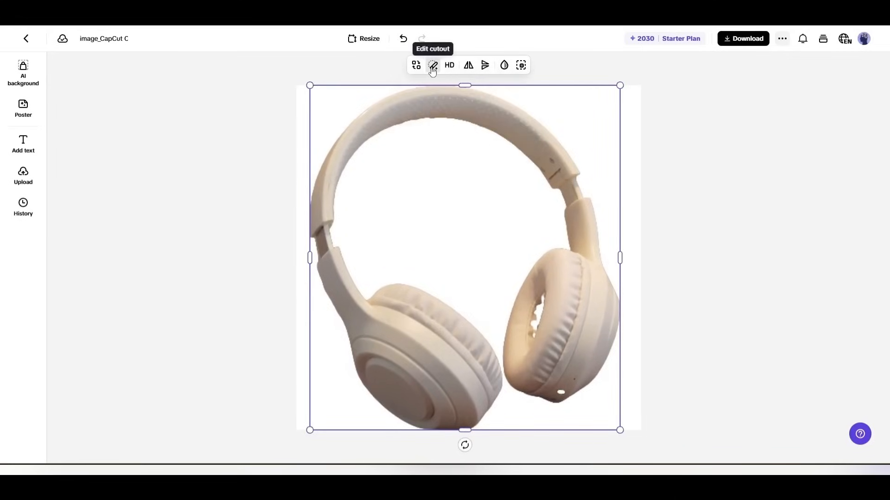
left_click(432, 64)
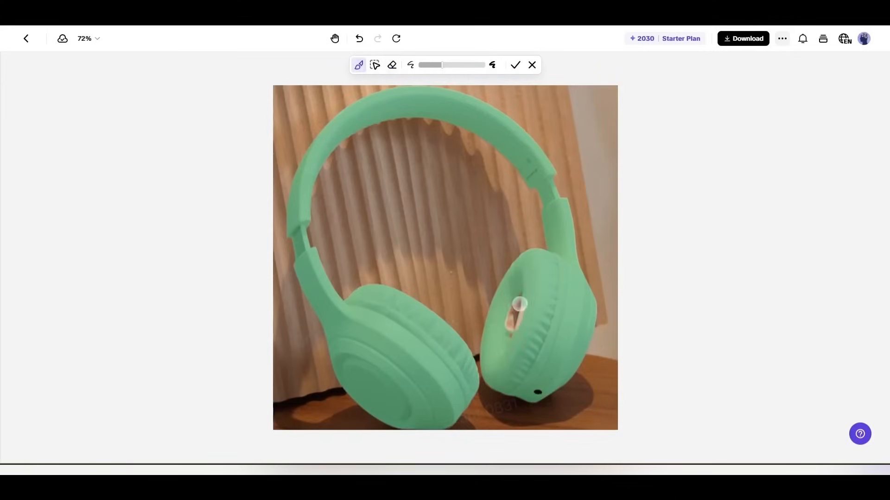
left_click_drag(517, 304, 545, 350)
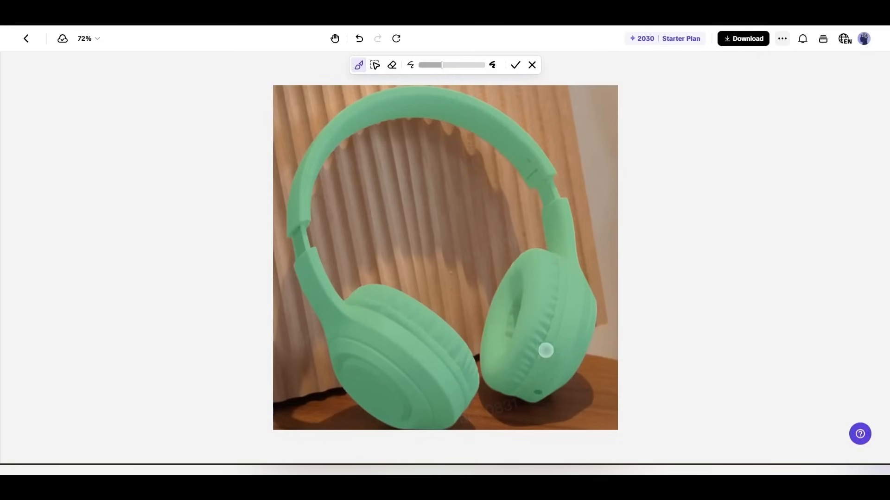
left_click(514, 65)
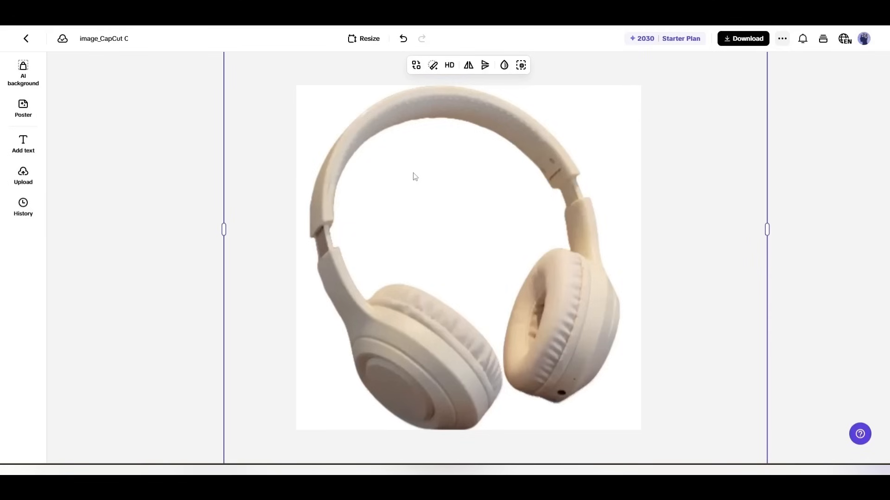
mouse_move(52, 61)
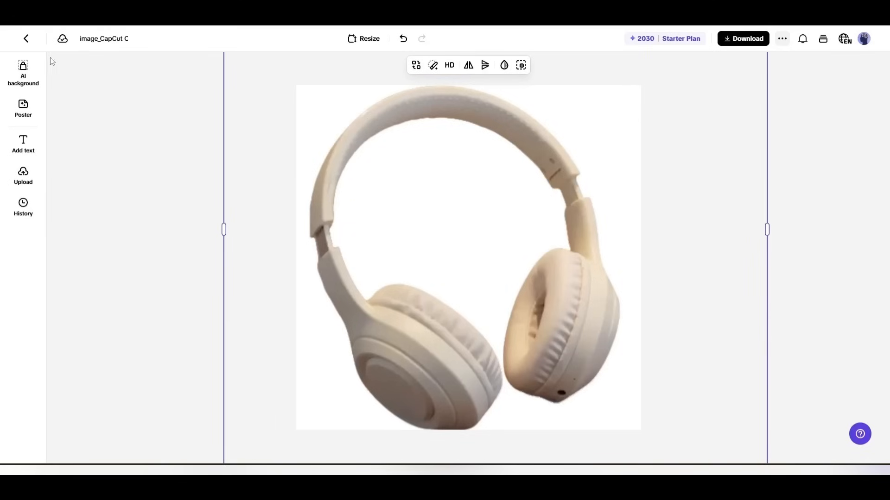
Generate AI backgrounds from the 'wireless earphones on reflective glass' prompt and apply the second dark result.
left_click(23, 72)
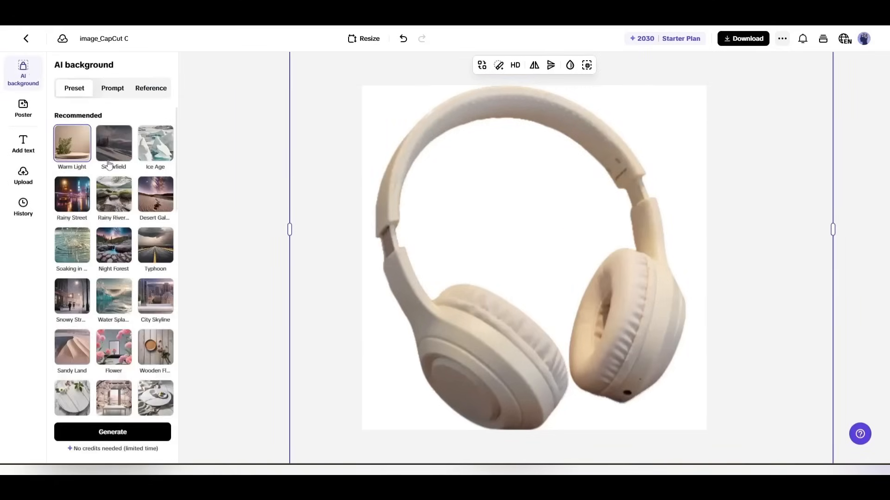
scroll("down", 3)
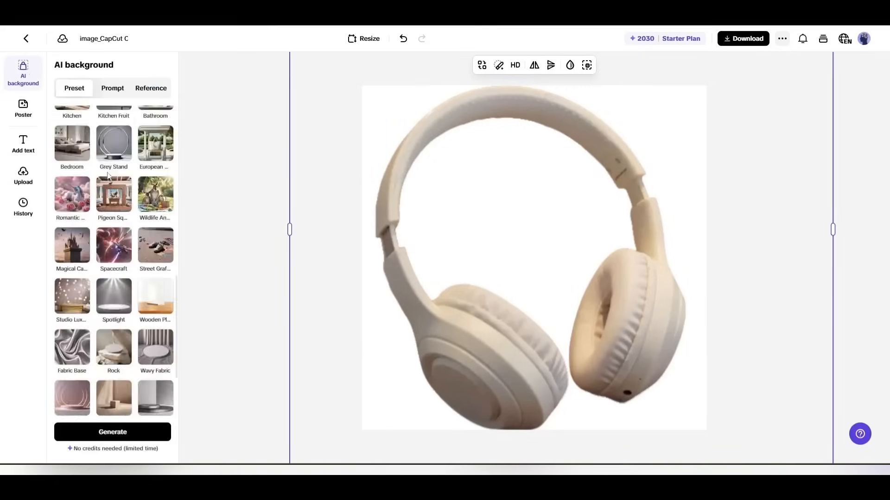
scroll("down", 3)
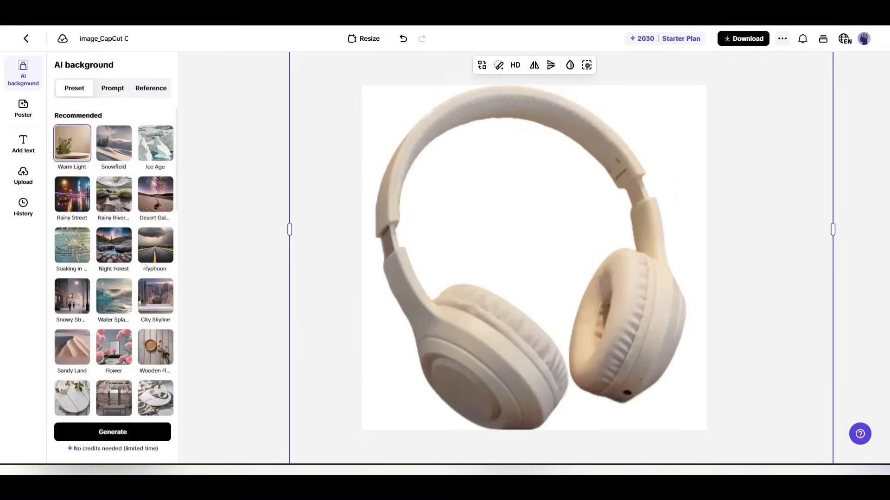
left_click(113, 88)
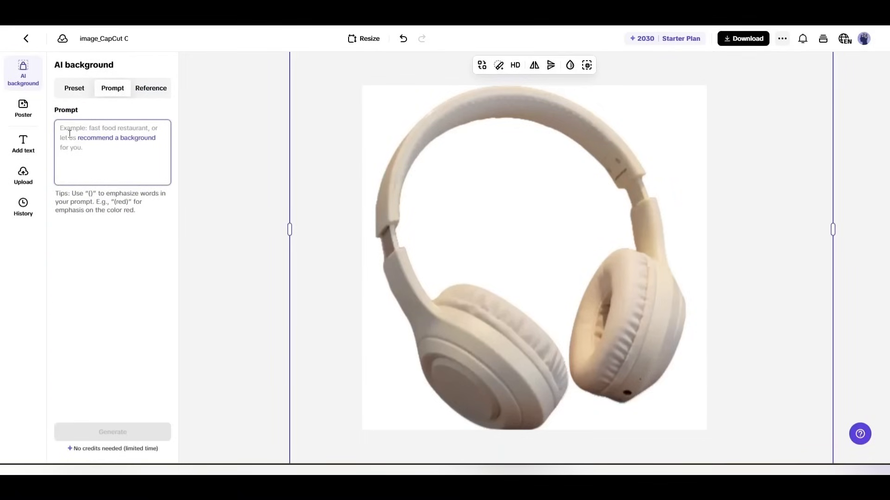
left_click(111, 137)
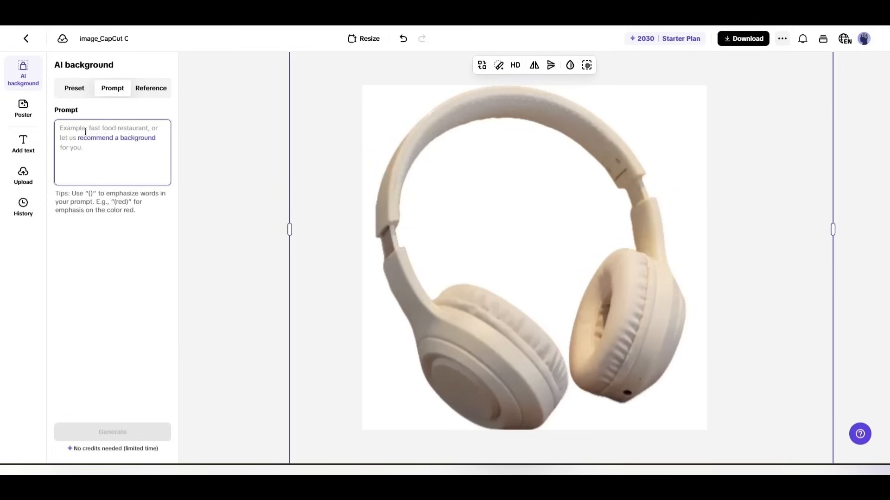
type("A pair of wireless earphones on a (sleek, reflective glass surface) against a (deep, moody), monochromatic grey scale (artwork), professional product photography, (dramatic), minimalist, high contrast, focus on subject, depth of field, 8k, realistic")
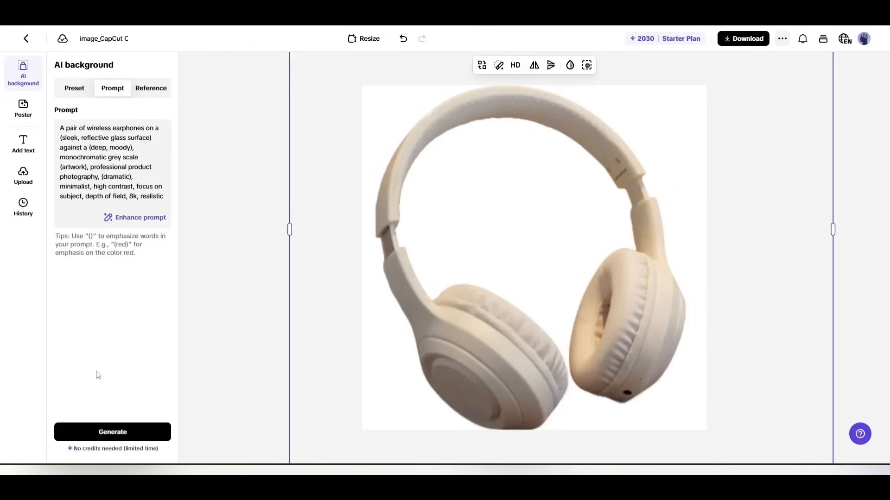
left_click(112, 432)
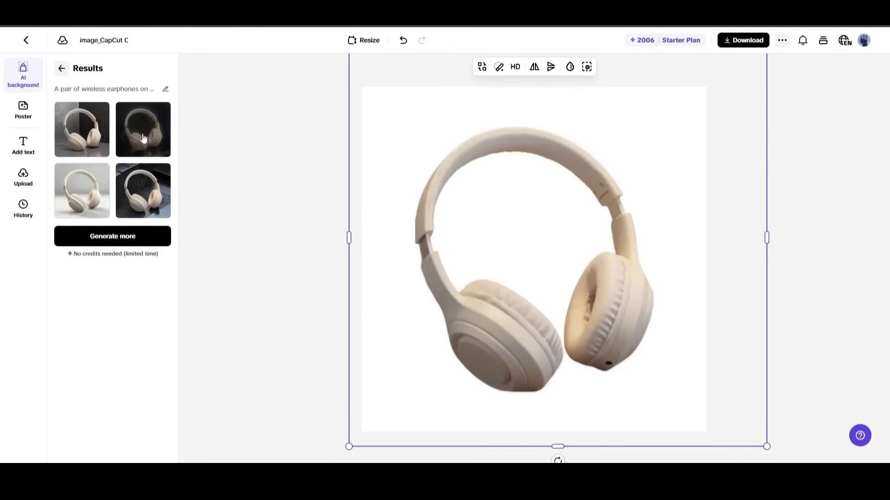
left_click(143, 129)
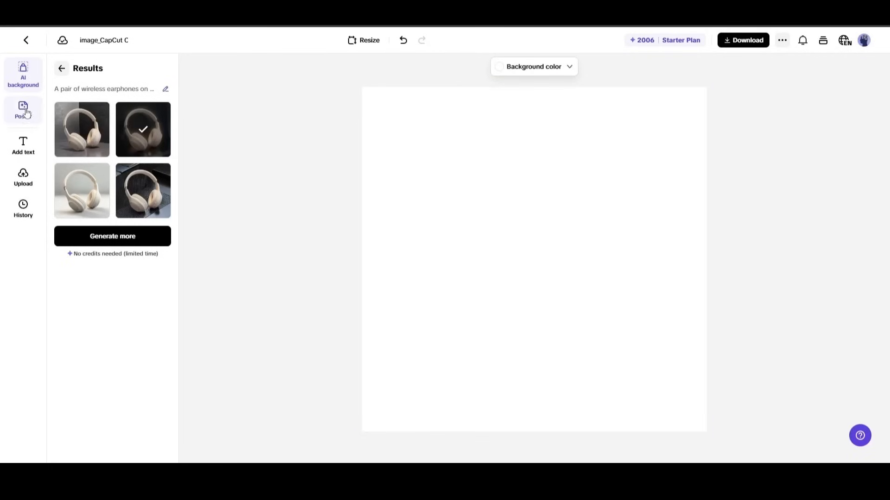
Place the black JBL headphones photo on the poster, then add headline text and the JBL logo.
left_click(23, 111)
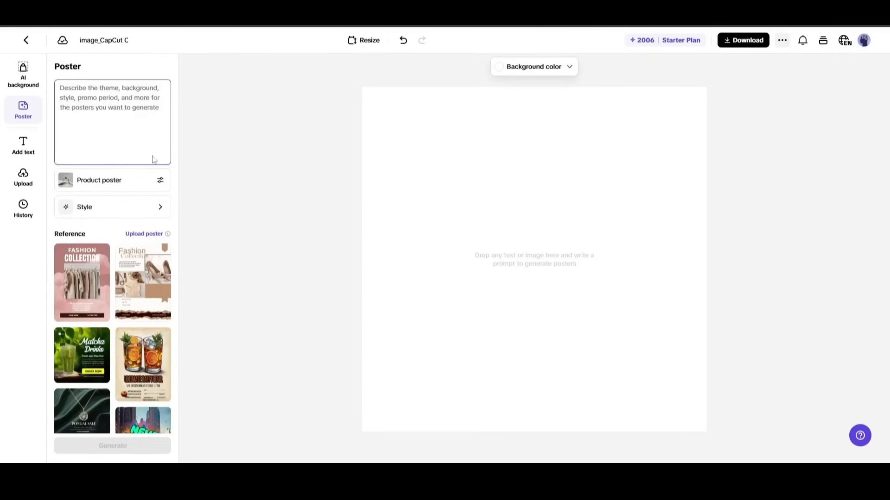
left_click(23, 177)
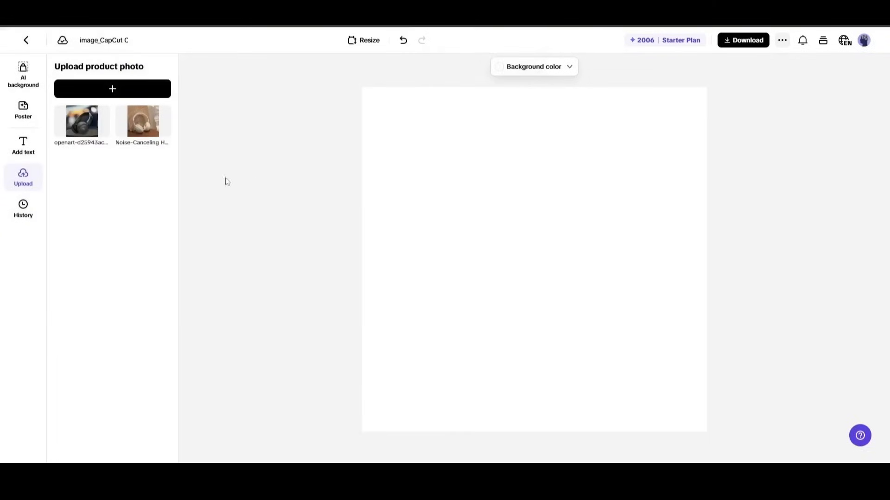
left_click(81, 121)
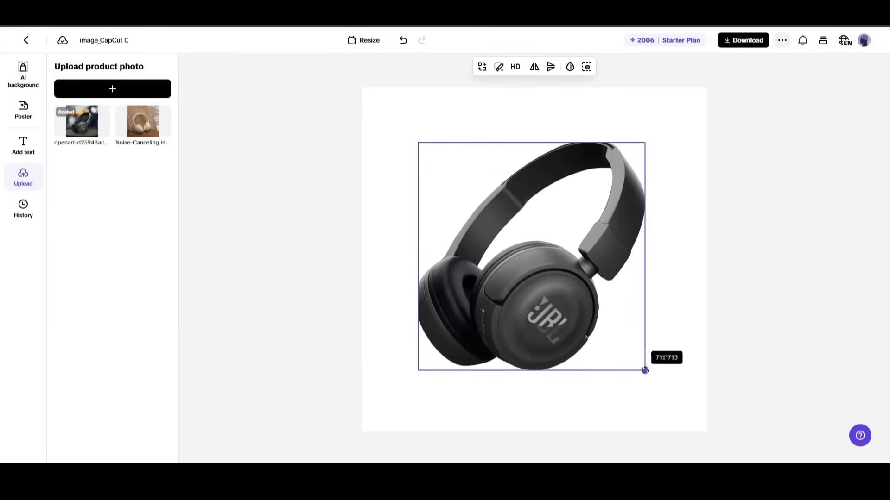
left_click(22, 146)
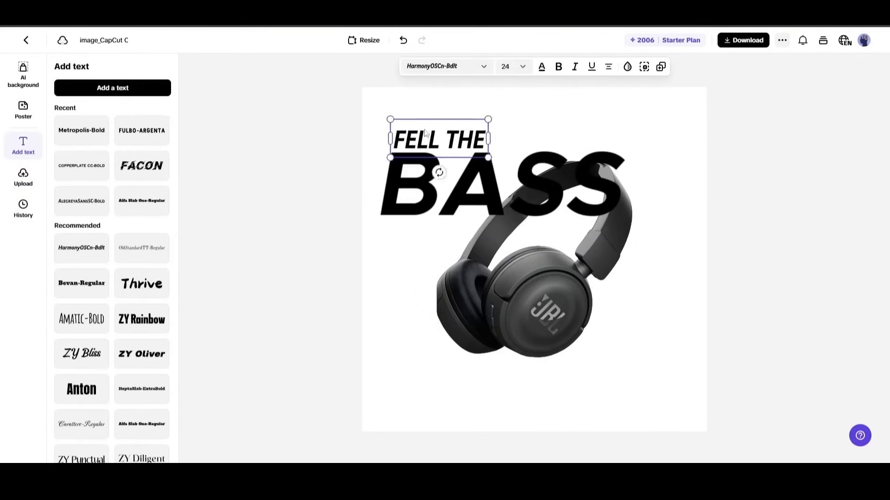
left_click(23, 176)
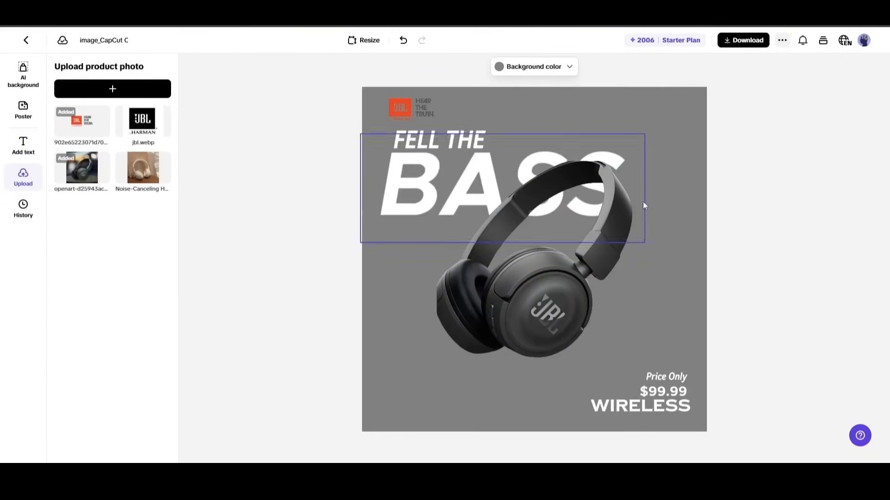
Generate AI poster variations from the JBL headphones design.
left_click(23, 110)
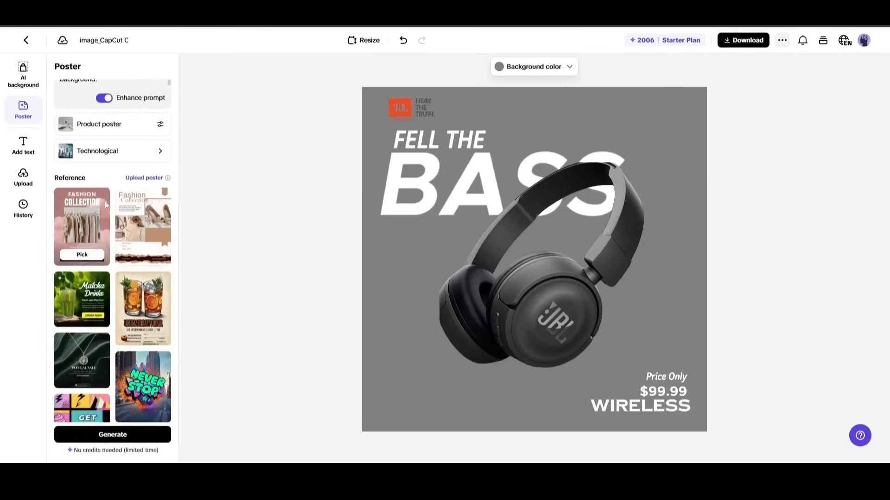
scroll("down", 3)
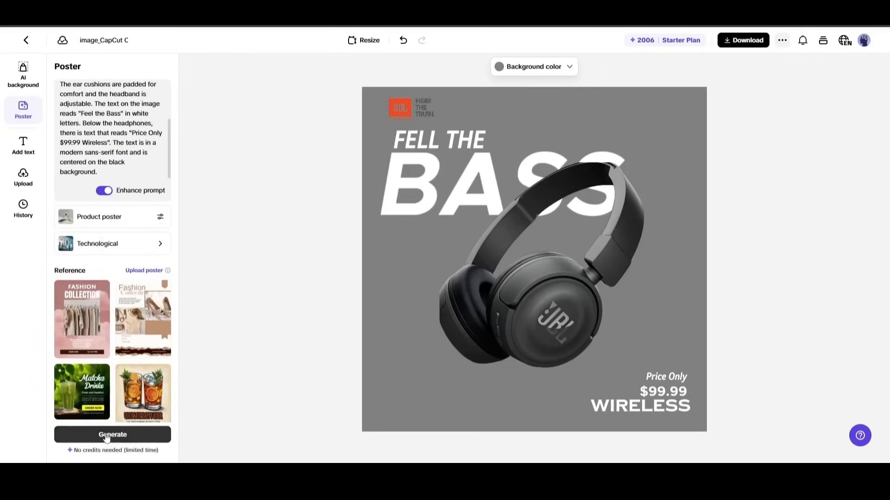
left_click(112, 434)
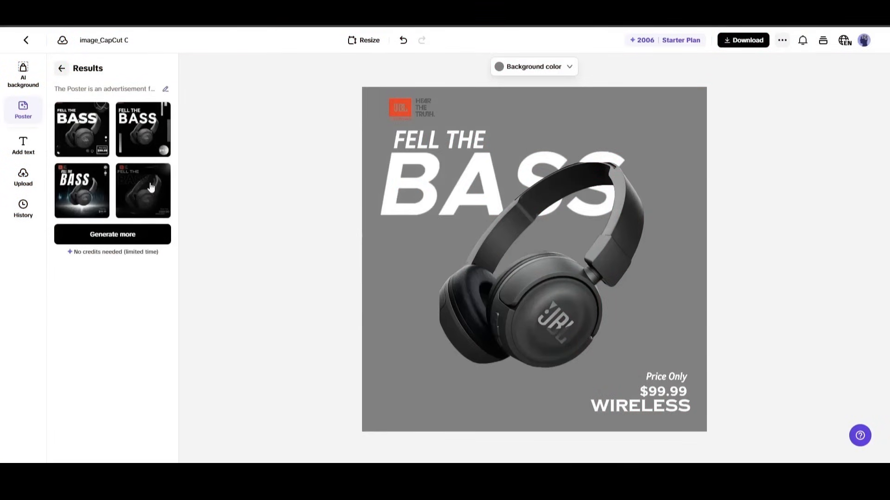
Compare the generated variants and apply the dark particle-effect poster with outlined BASS lettering.
left_click(142, 190)
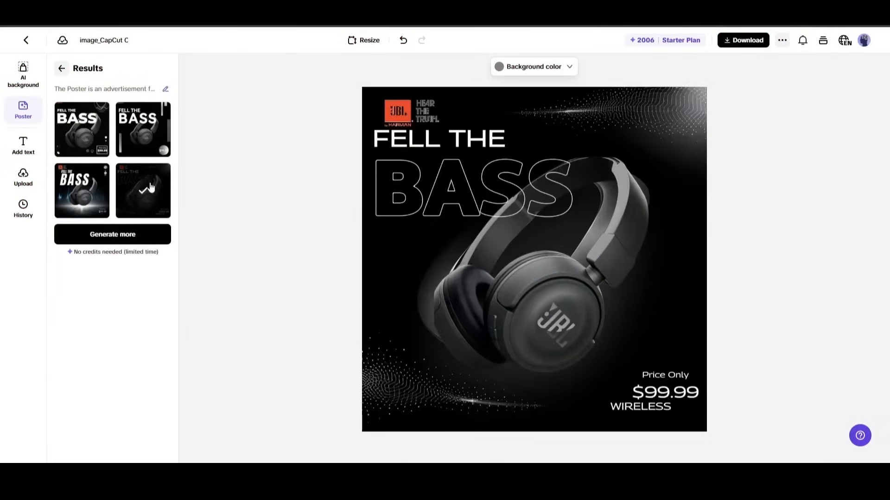
left_click(81, 191)
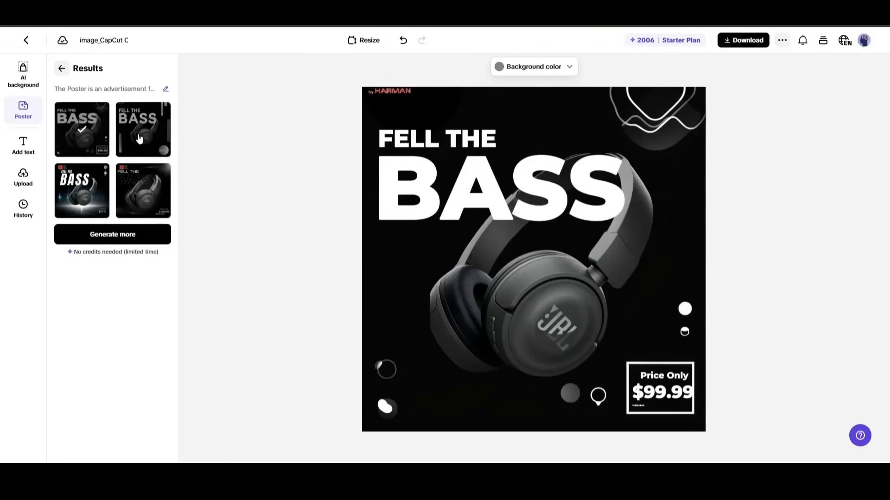
left_click(143, 190)
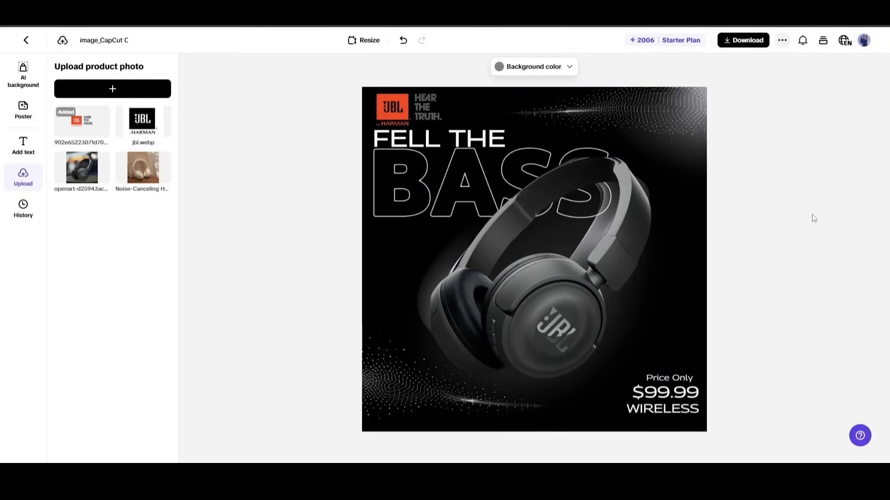
mouse_move(202, 149)
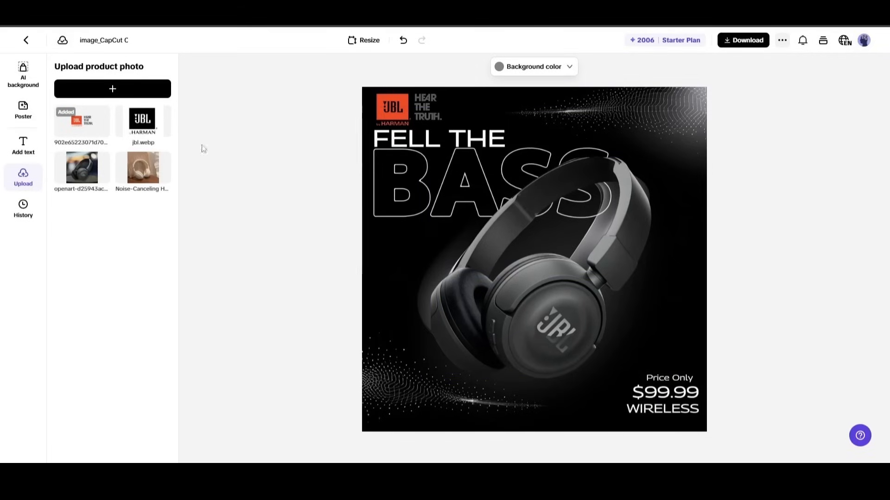
mouse_move(17, 41)
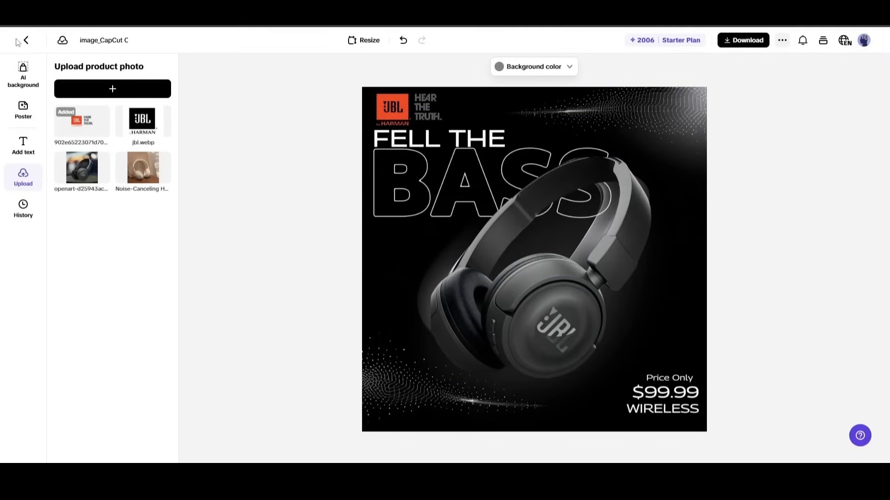
mouse_move(24, 40)
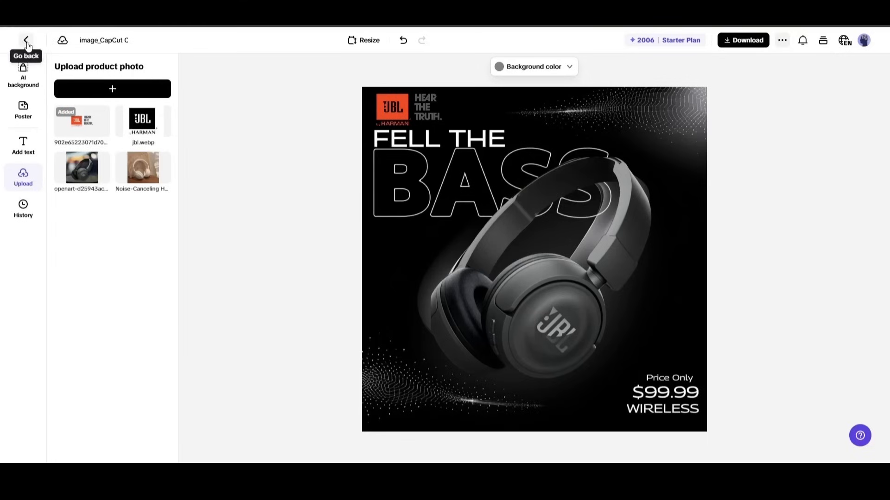
mouse_move(53, 41)
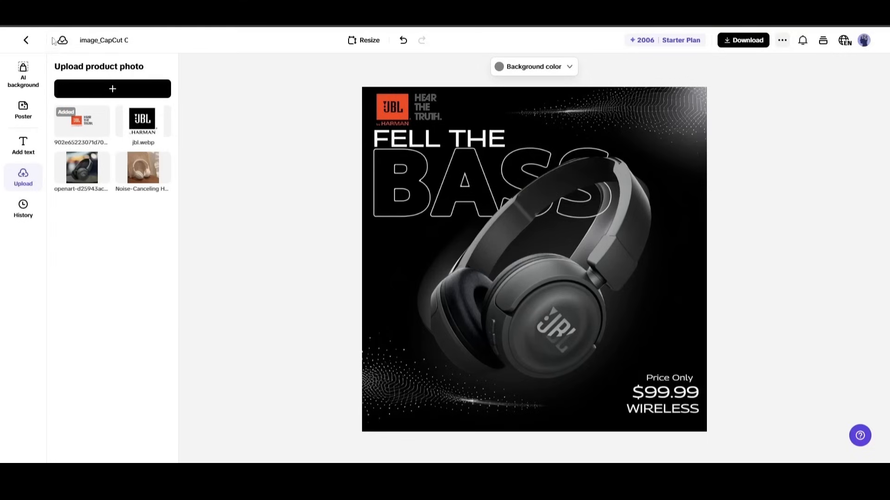
mouse_move(54, 41)
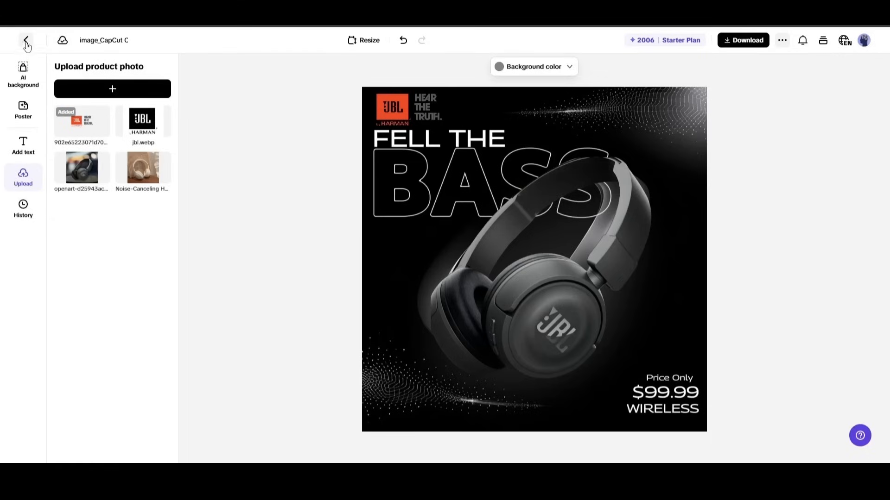
mouse_move(70, 51)
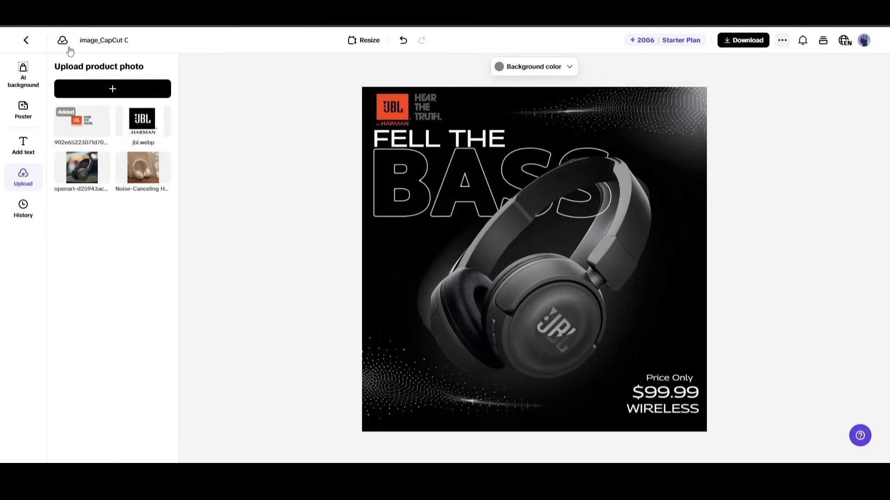
mouse_move(48, 53)
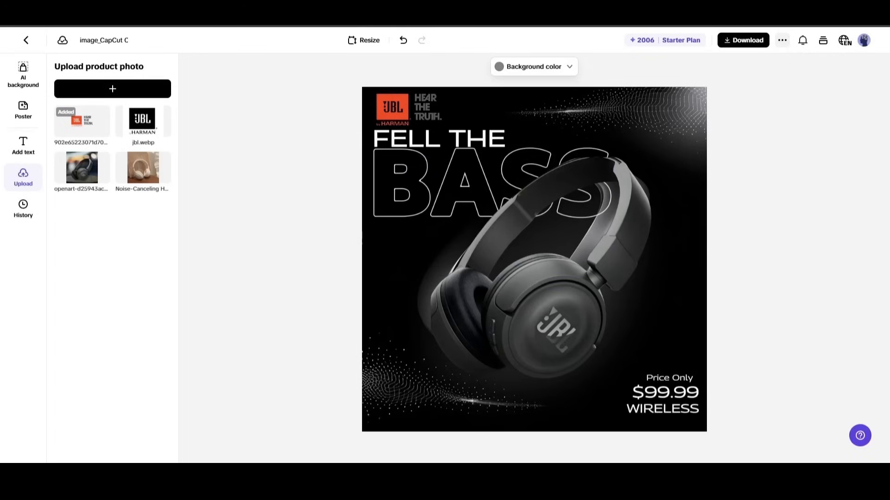
mouse_move(880, 375)
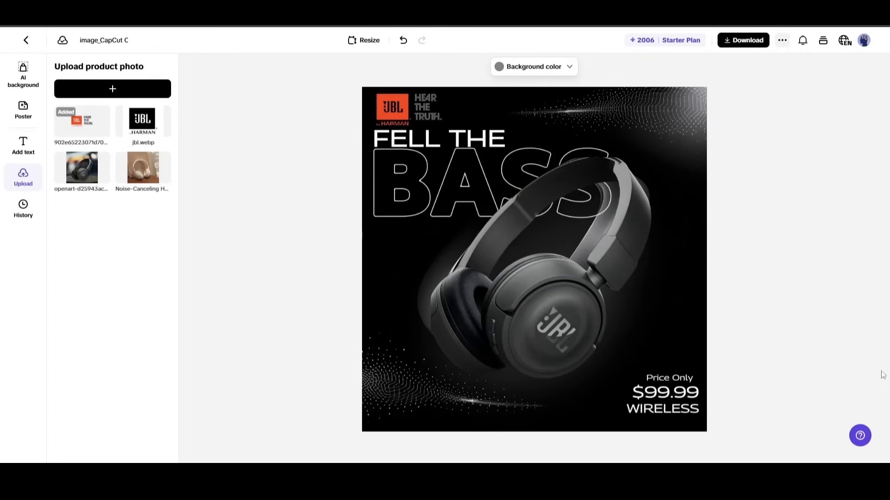